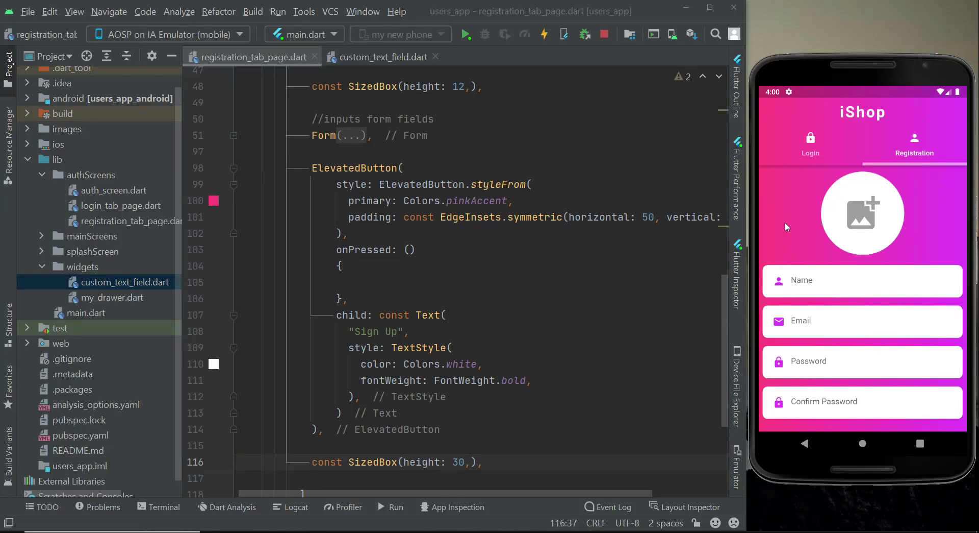
mouse_move(920, 155)
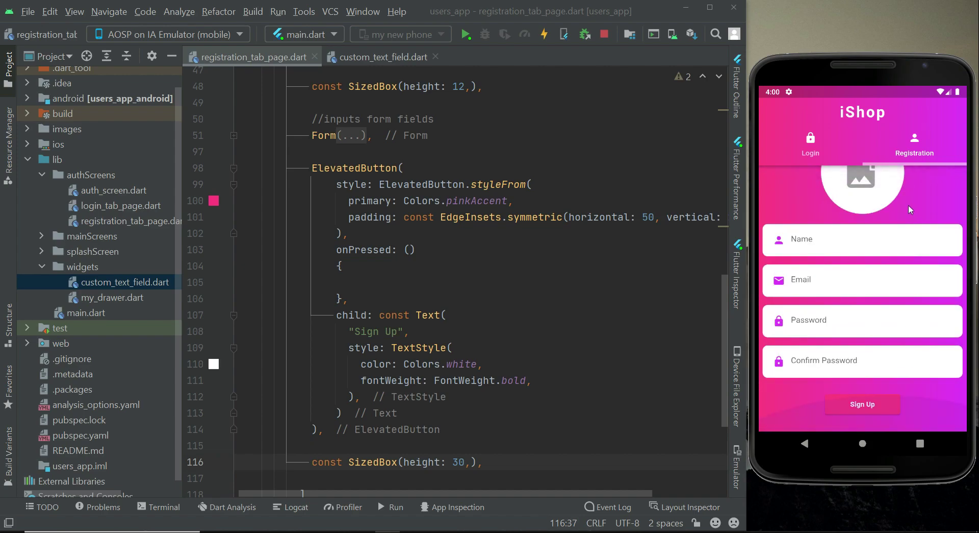
Switch the running iShop app to its Login tab and close the open editor files
left_click(810, 145)
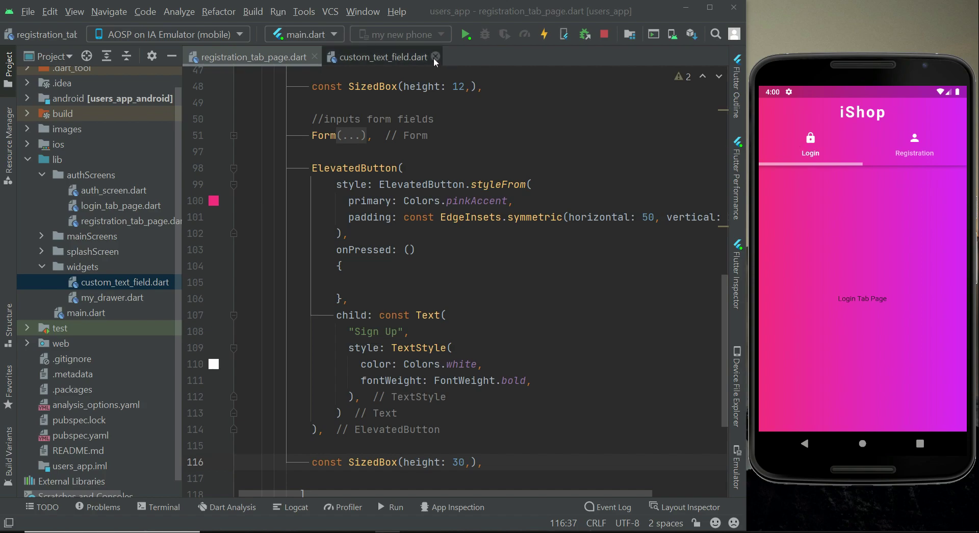
left_click(316, 57)
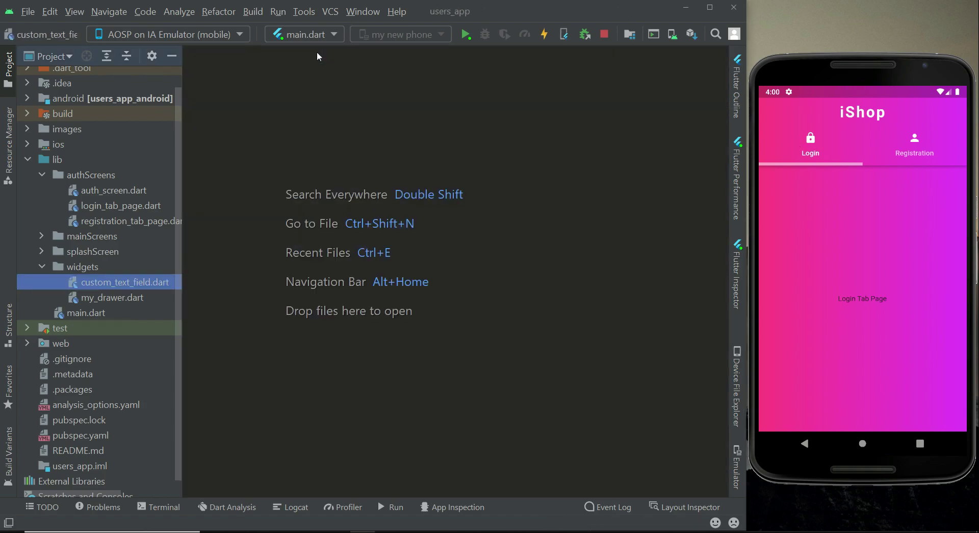
Replace the login page's placeholder Center with a SingleChildScrollView holding a Column with a children list
double_click(121, 205)
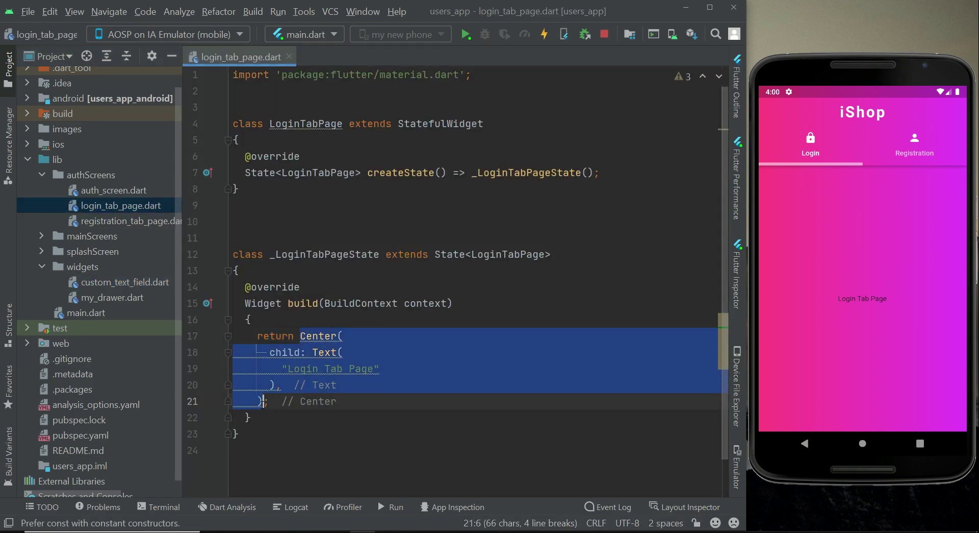
key("Delete")
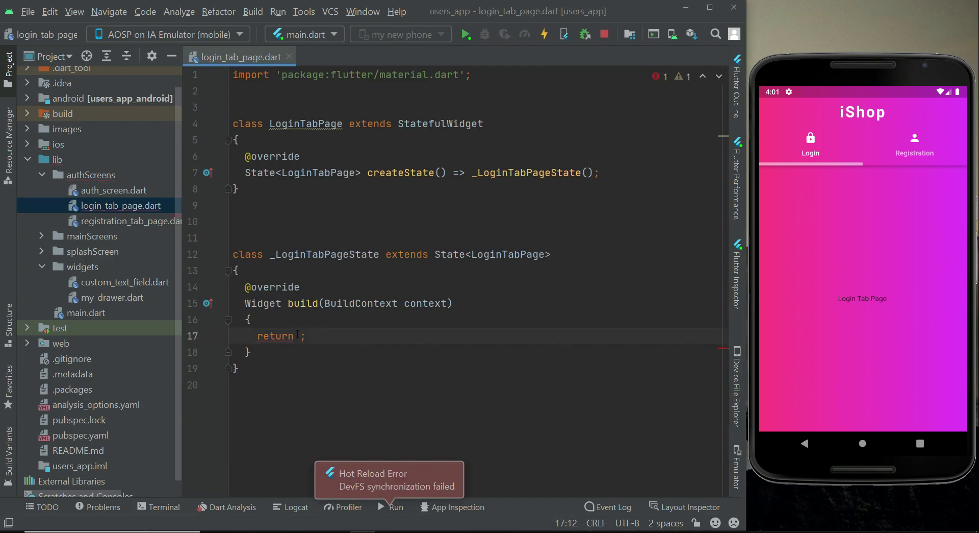
type("SingleChildScrollView()")
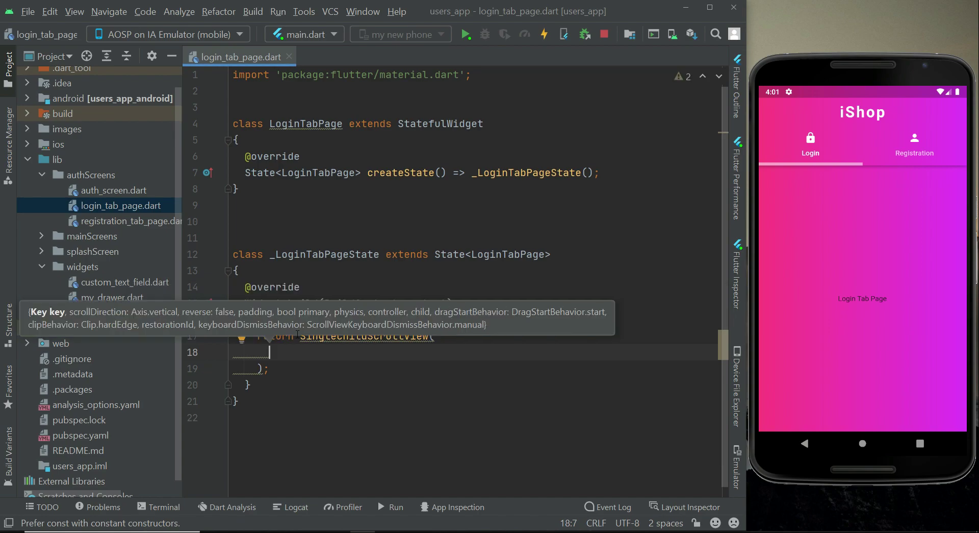
type("child: C,")
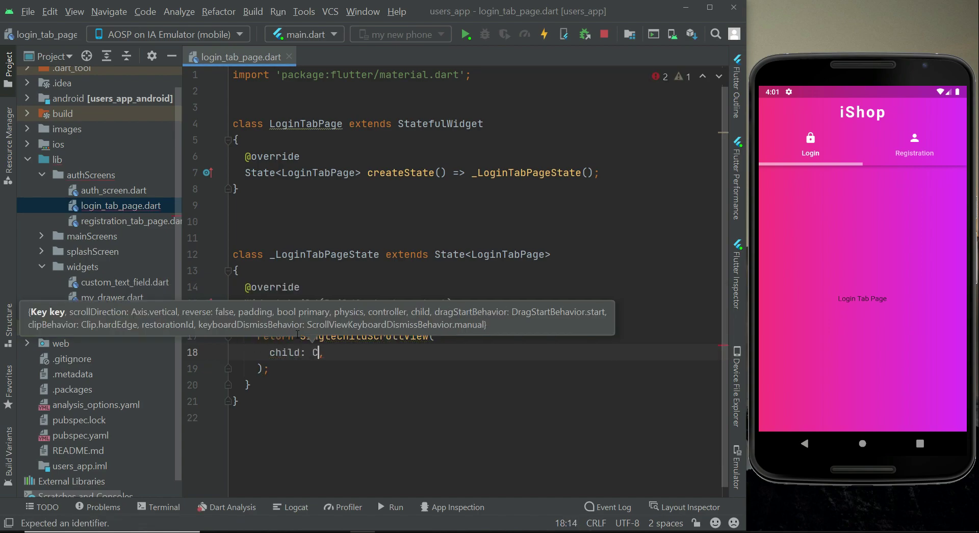
type("olumn(")
type("c")
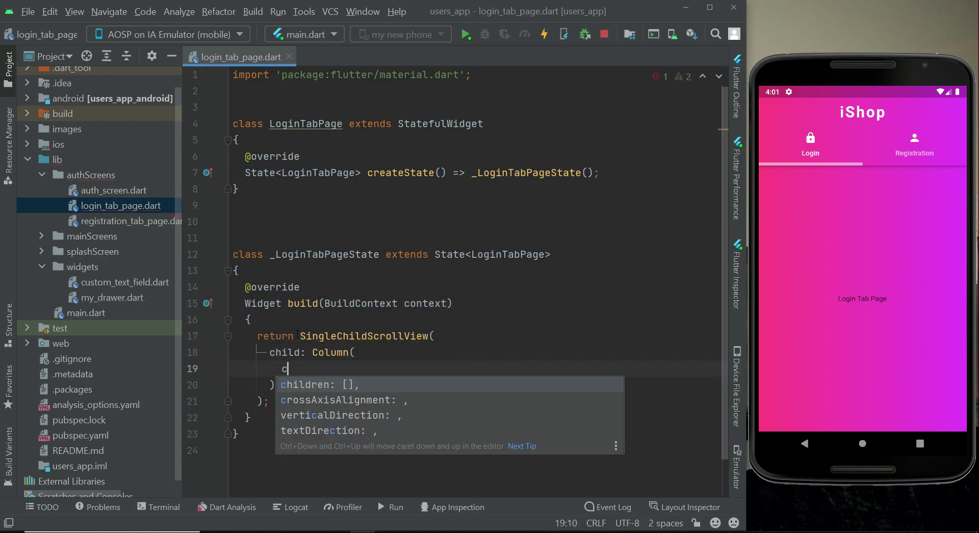
key("Enter")
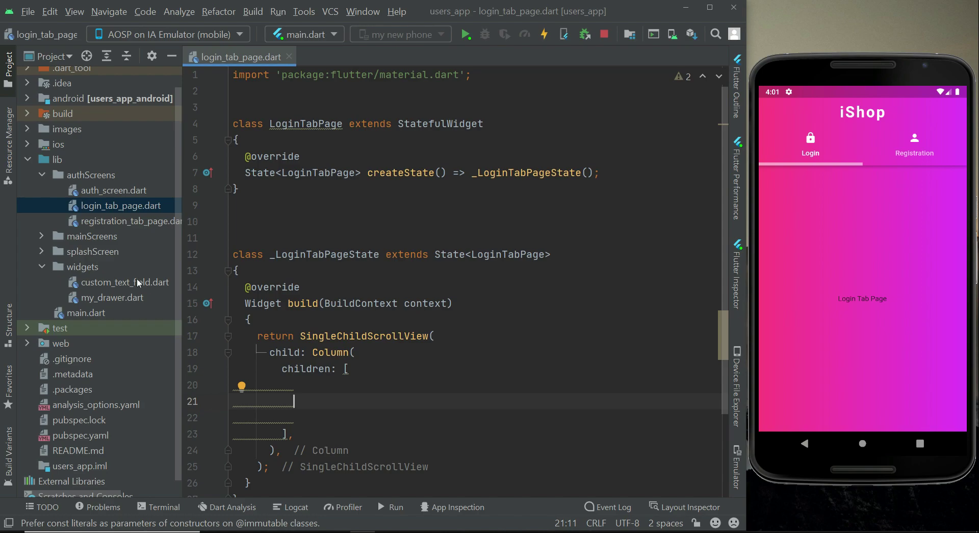
Bring over the email and password TextEditingControllers from the registration tab page
left_click(124, 281)
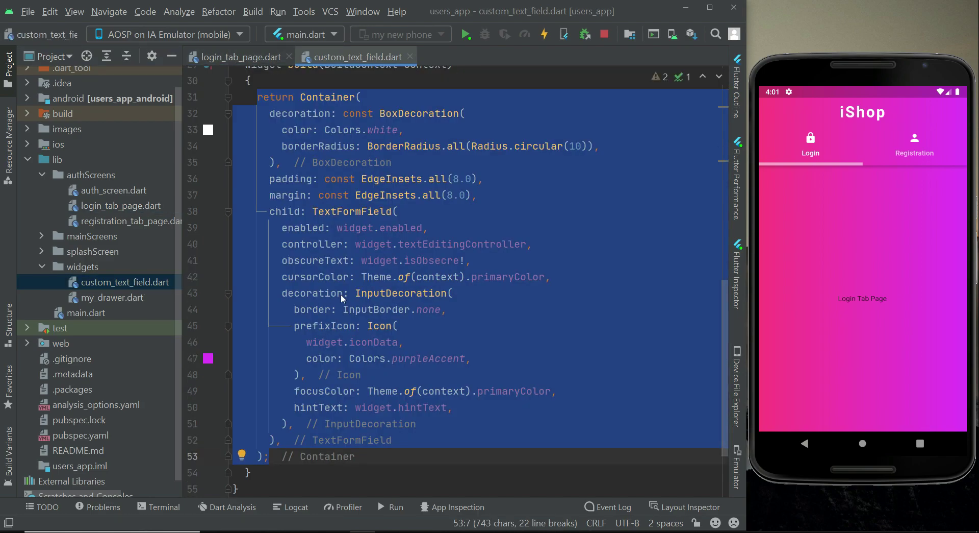
left_click(237, 57)
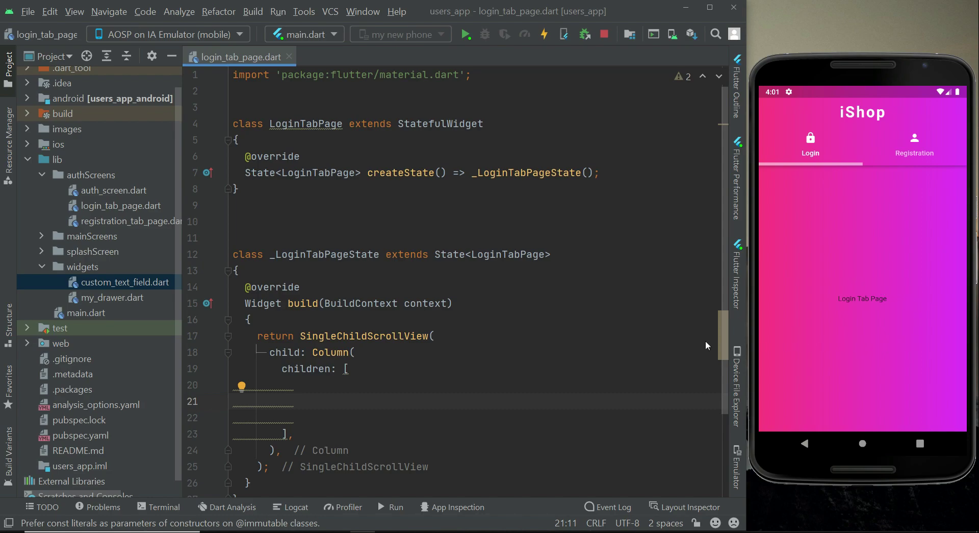
left_click(132, 220)
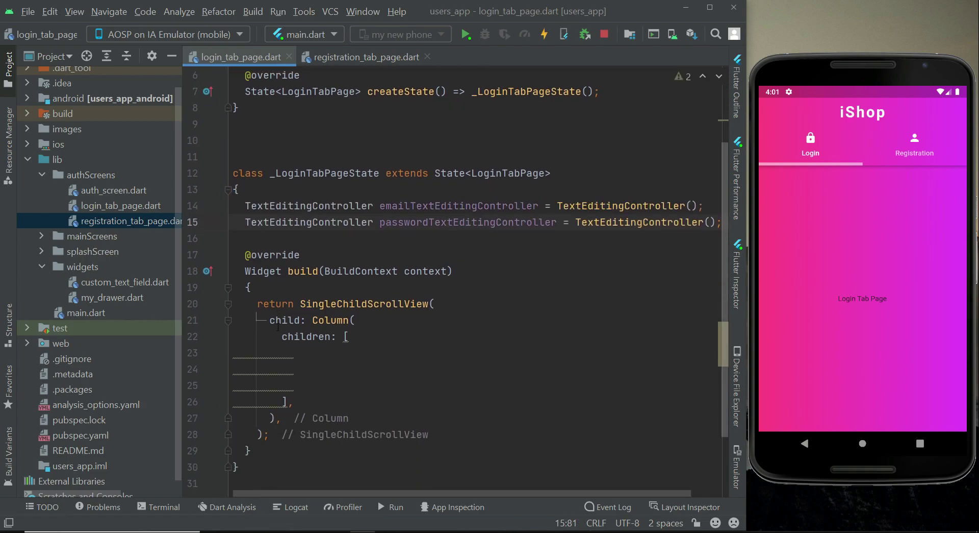
Copy the Form block and formKey from registration_tab_page.dart into the login page, keeping only email and password fields
left_click(367, 57)
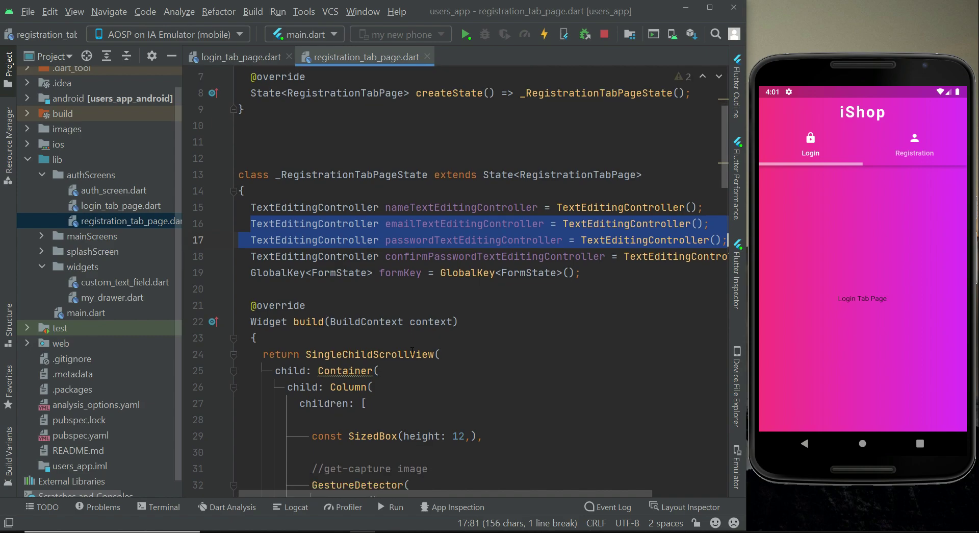
scroll("down", 3)
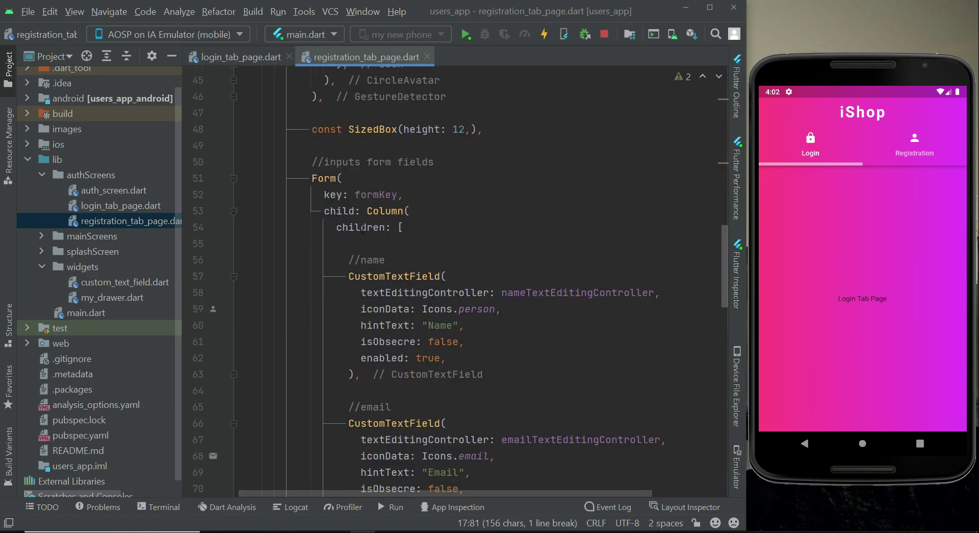
left_click(235, 178)
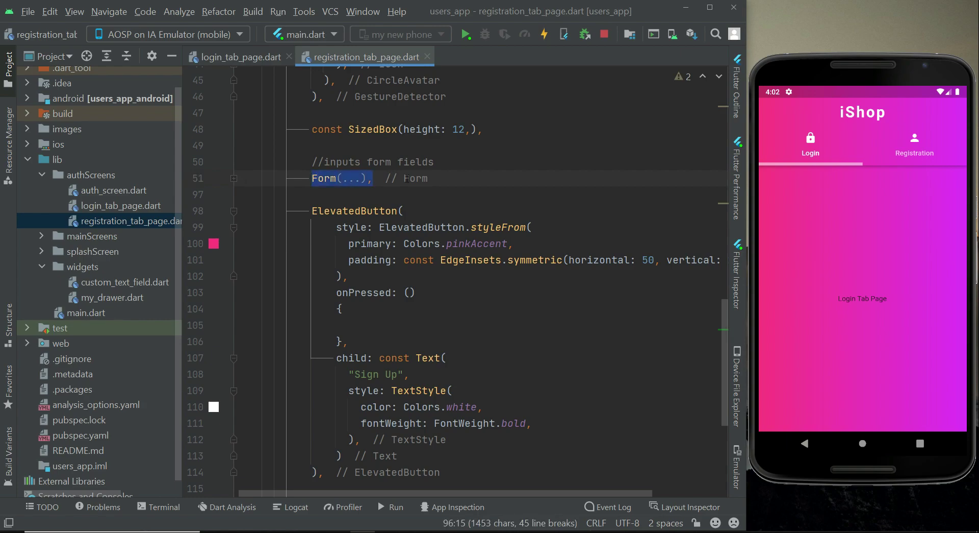
left_click(238, 57)
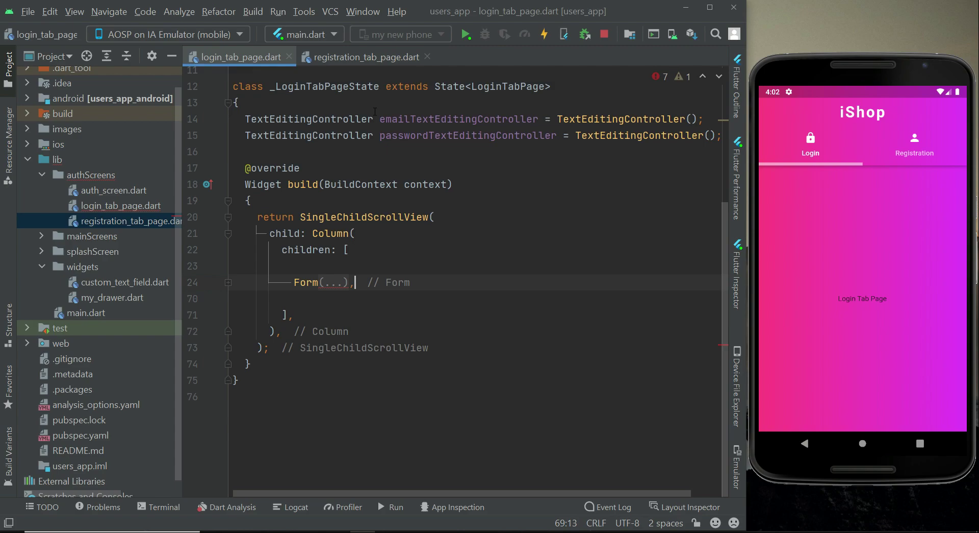
left_click(366, 57)
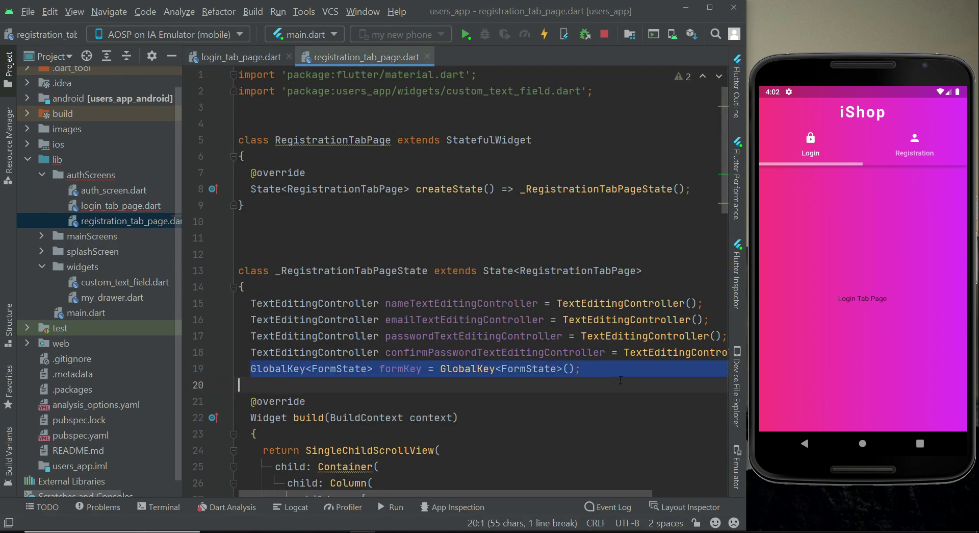
left_click(244, 58)
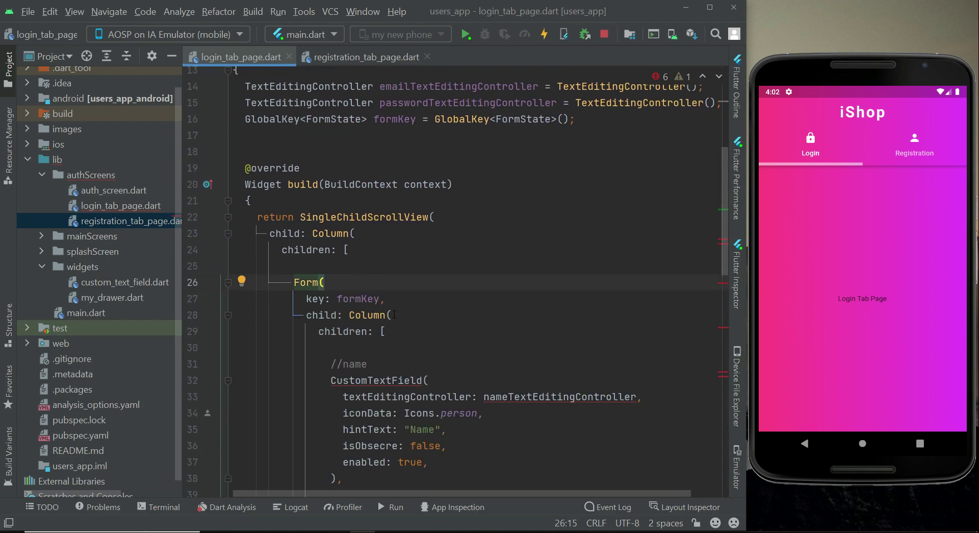
scroll("down", 3)
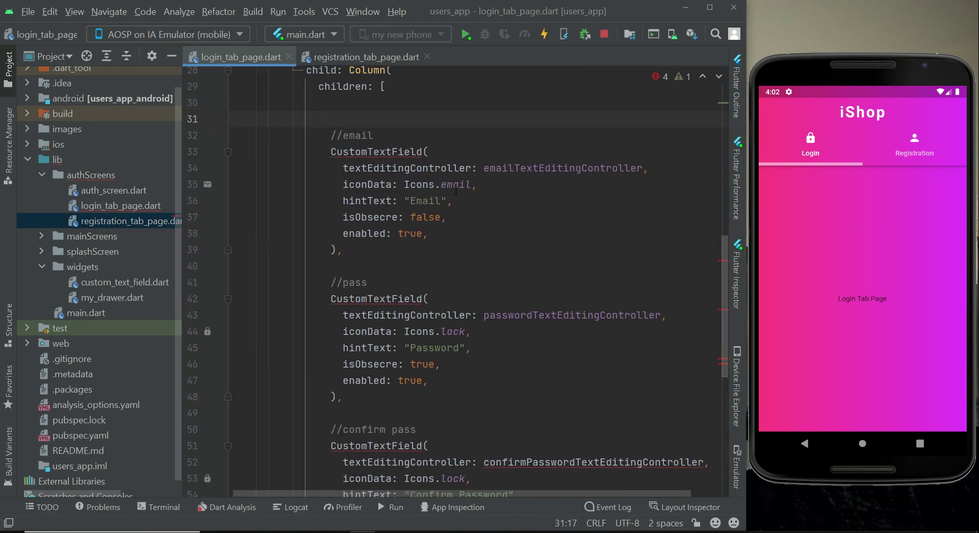
scroll("down", 3)
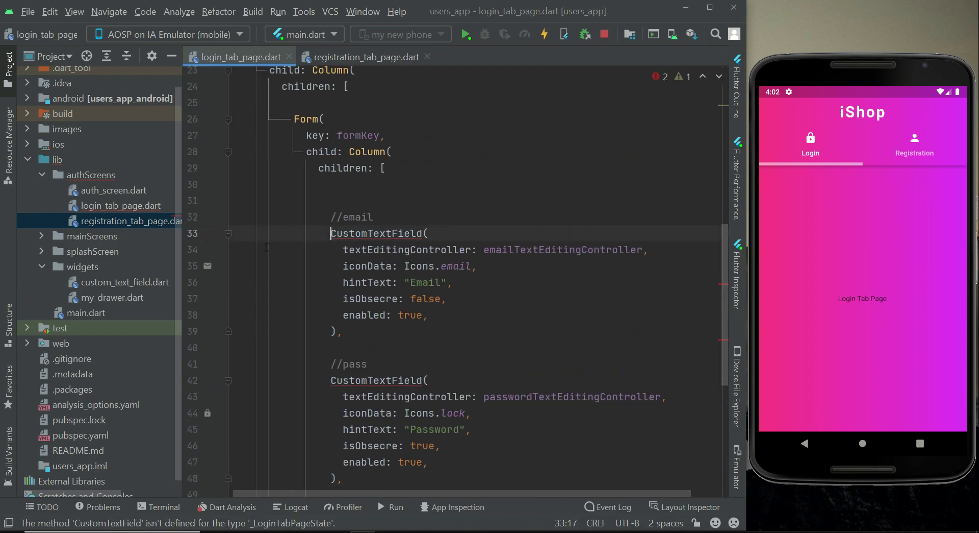
Import the CustomTextField widget so the Email and Password fields resolve, followed by a SizedBox of height 20
left_click(243, 232)
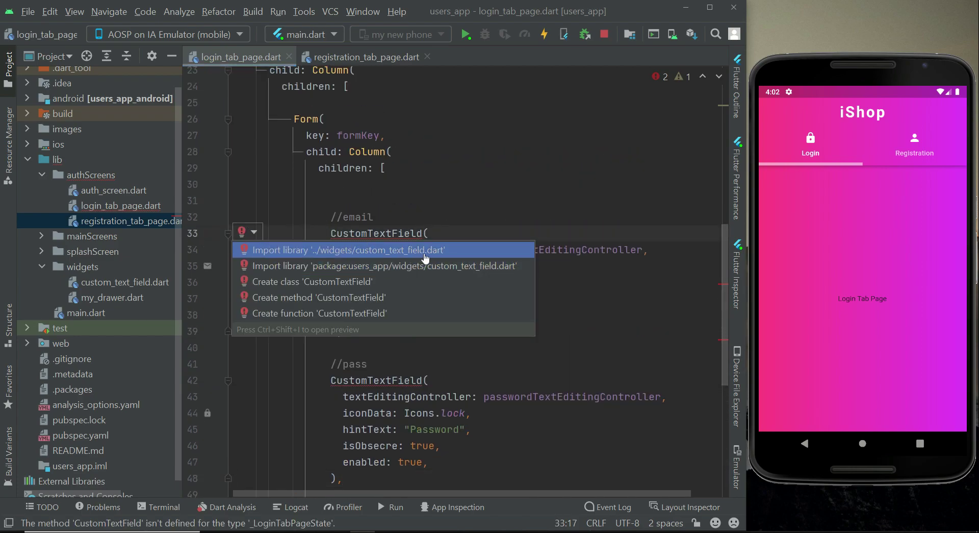
left_click(349, 249)
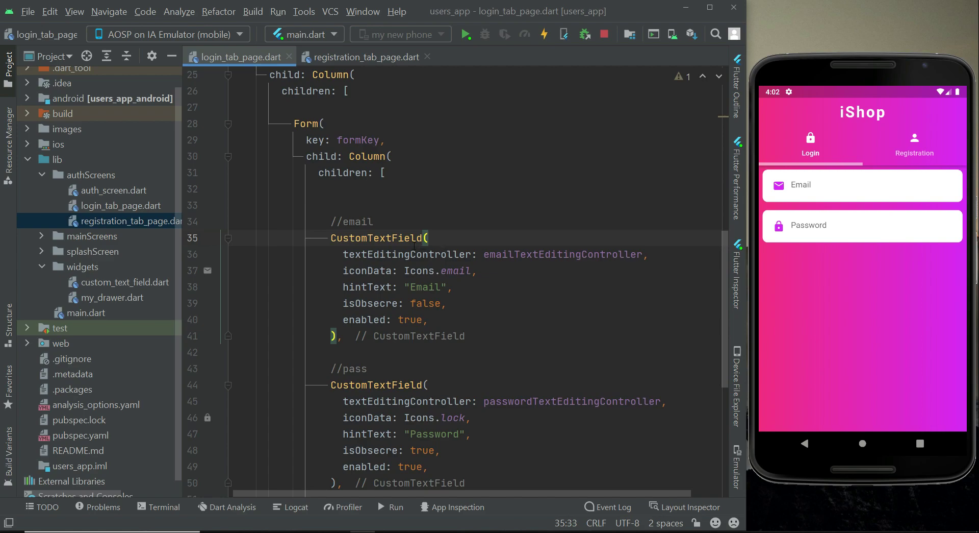
mouse_move(160, 289)
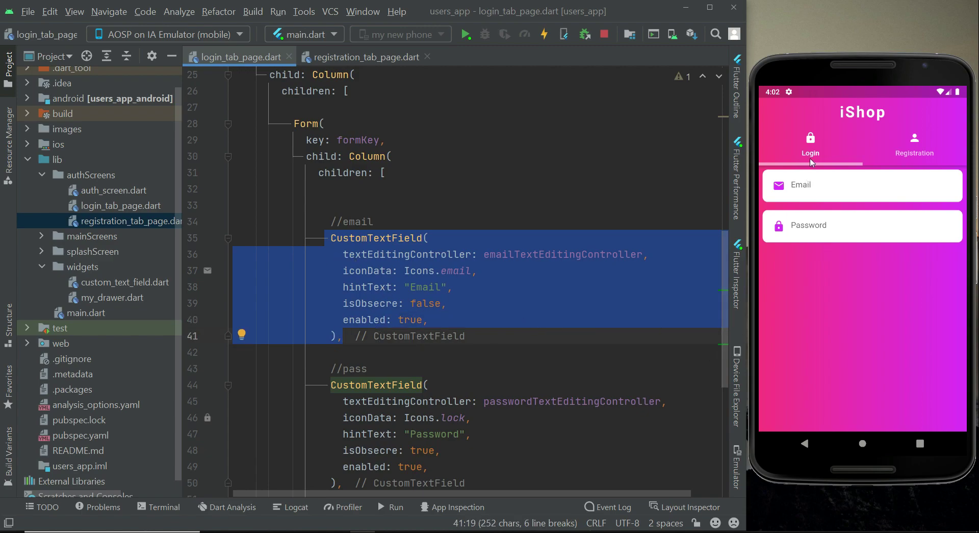
scroll("down", 3)
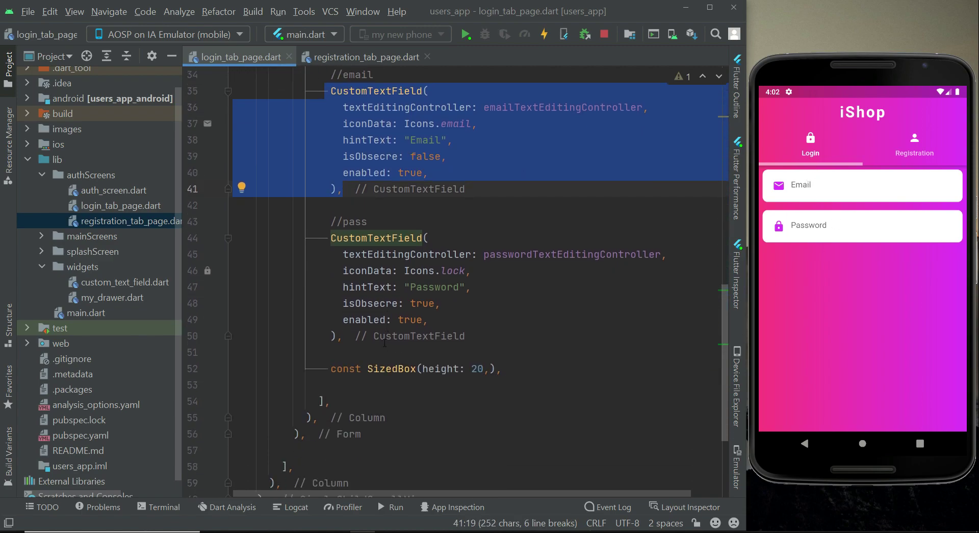
Copy the registration page's ElevatedButton below the login form and relabel it from 'Sign Up' to 'Login'
left_click(361, 303)
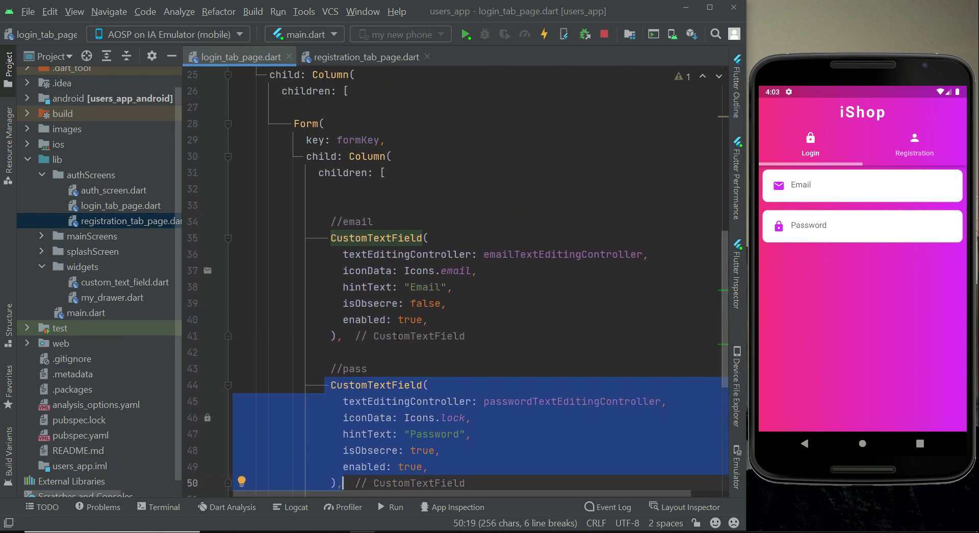
scroll("down", 3)
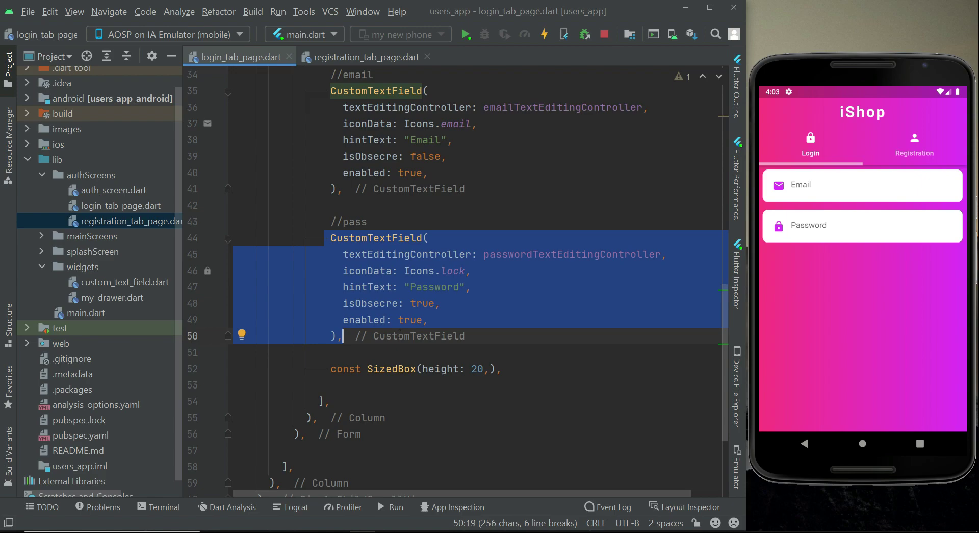
left_click(364, 57)
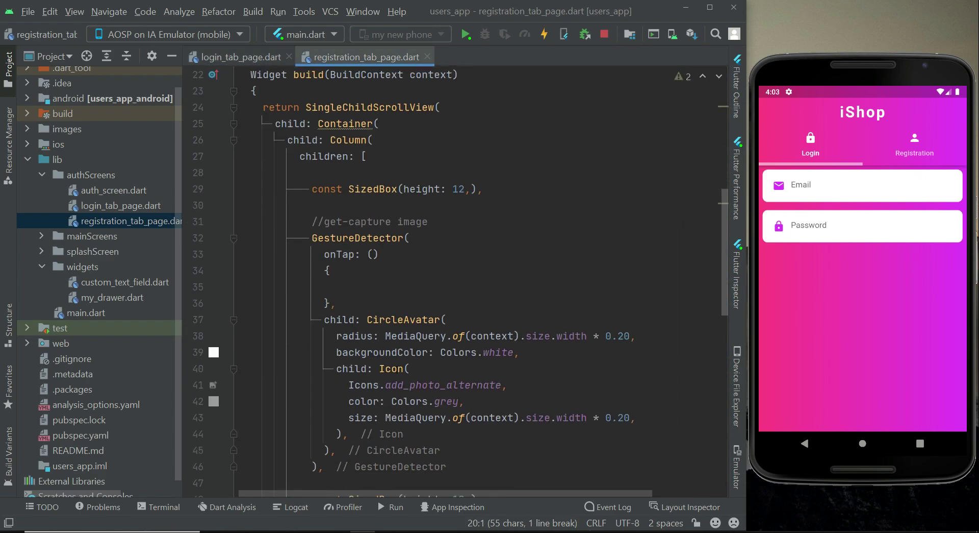
scroll("down", 3)
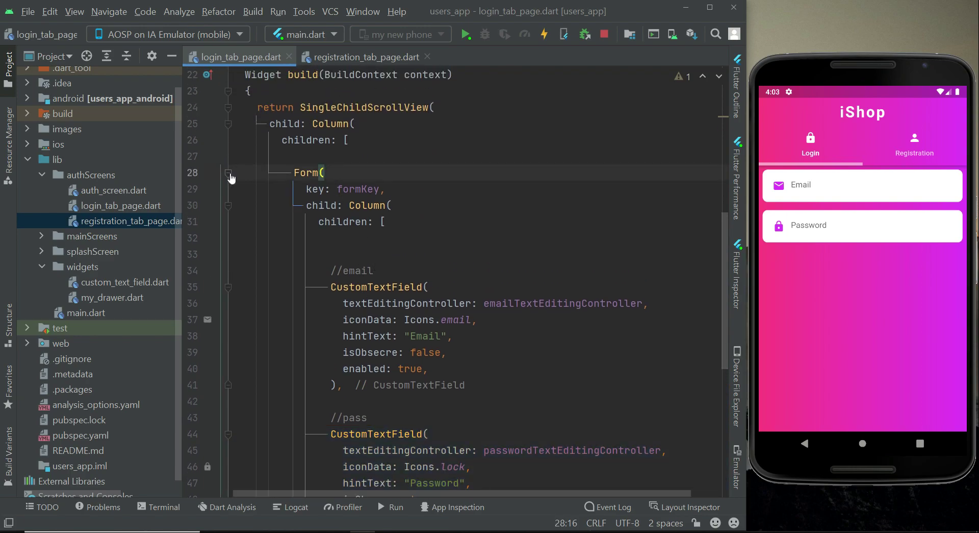
left_click(229, 174)
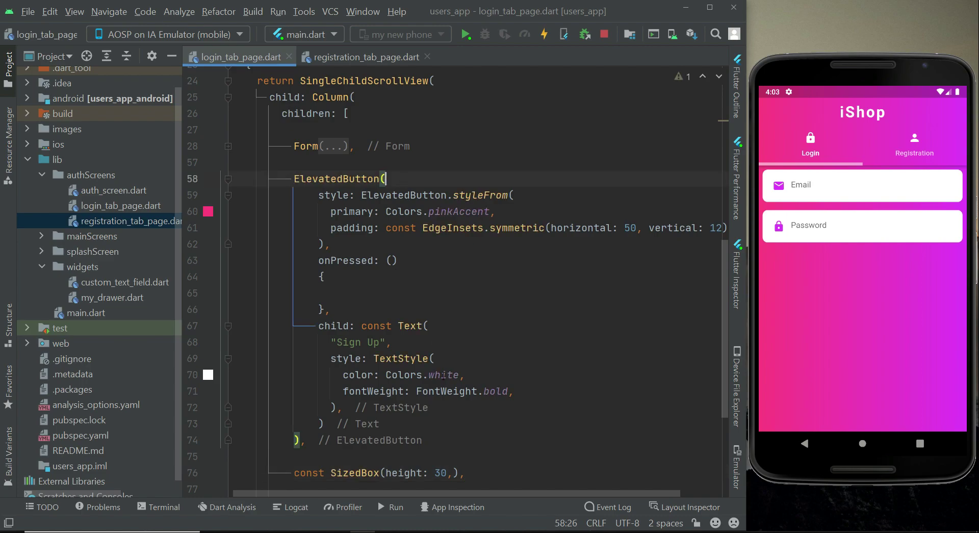
double_click(358, 342)
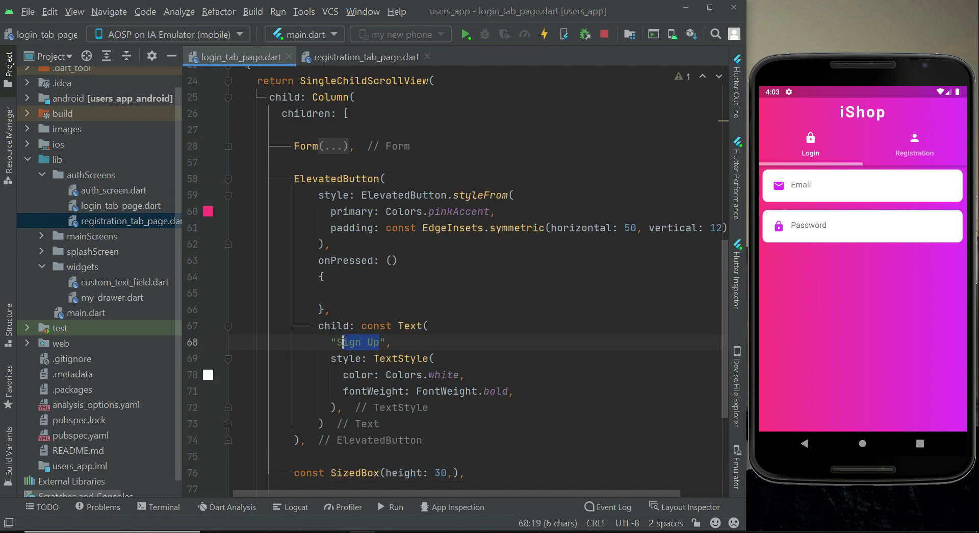
type("Log")
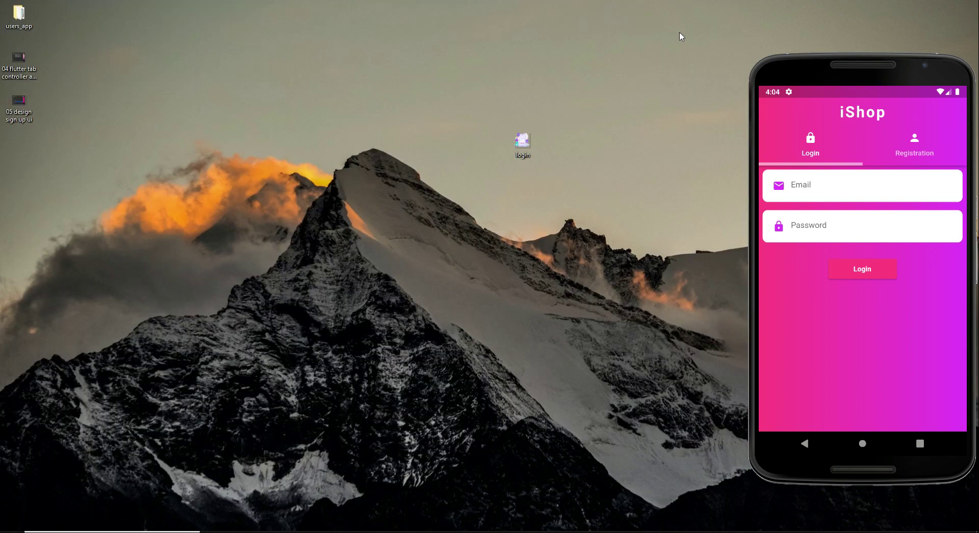
Copy login.png from the Windows desktop
left_click(522, 143)
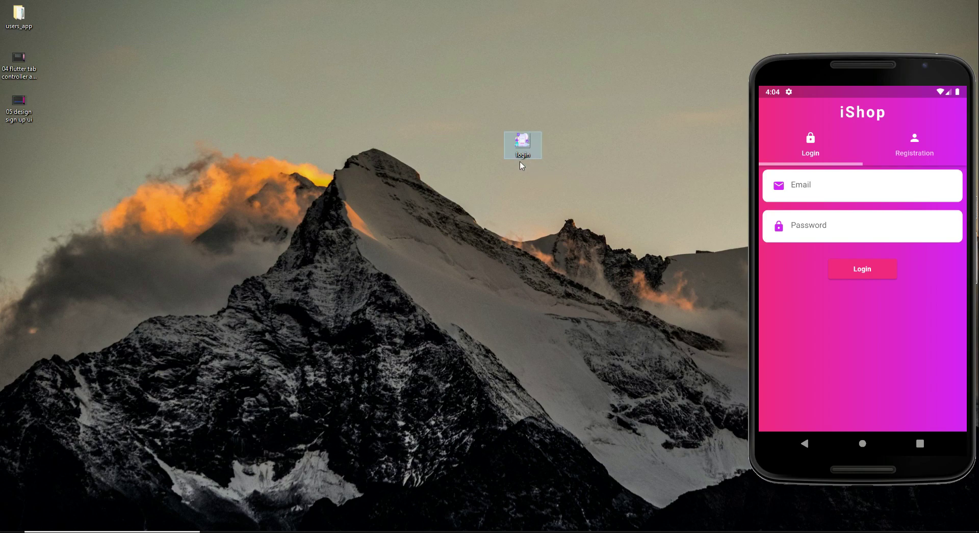
mouse_move(518, 161)
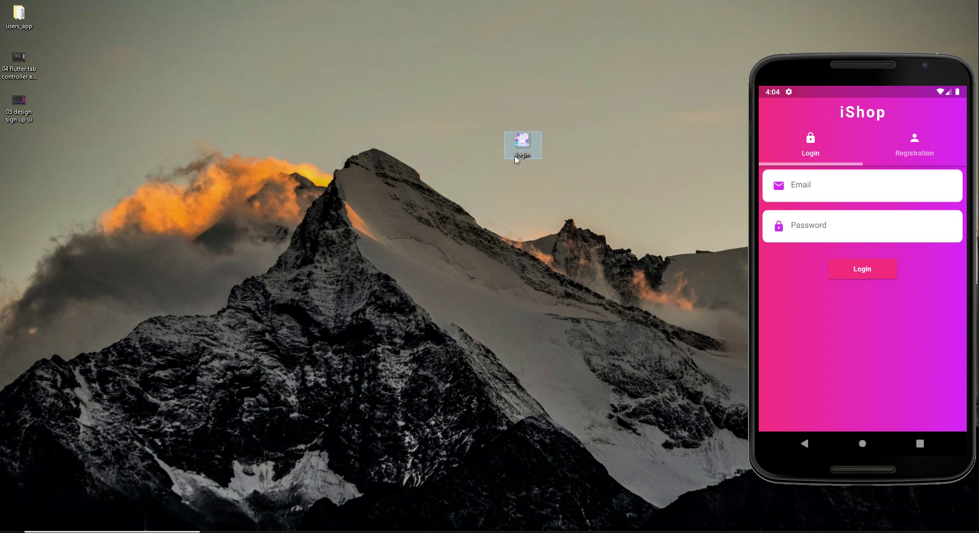
right_click(523, 144)
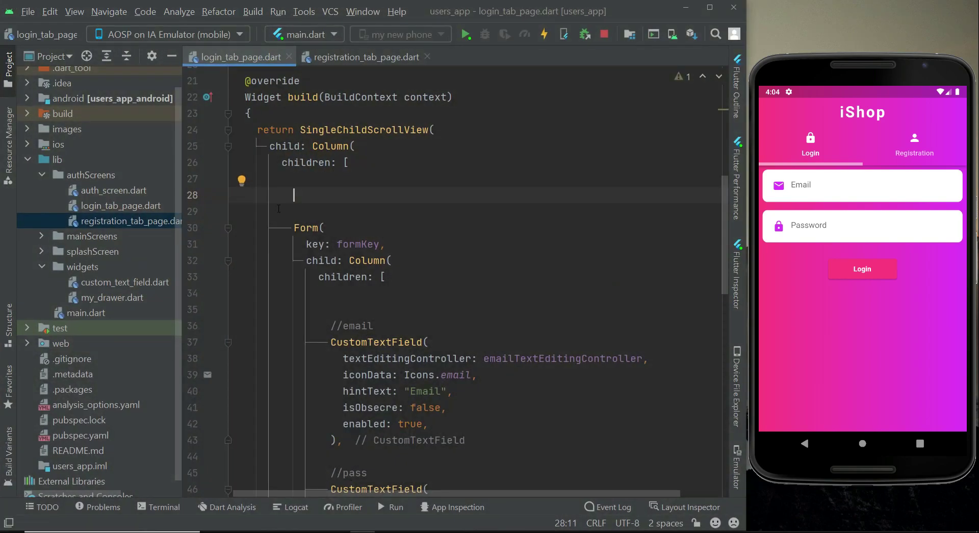
Paste login.png into the project's images folder alongside welcome.png
right_click(66, 129)
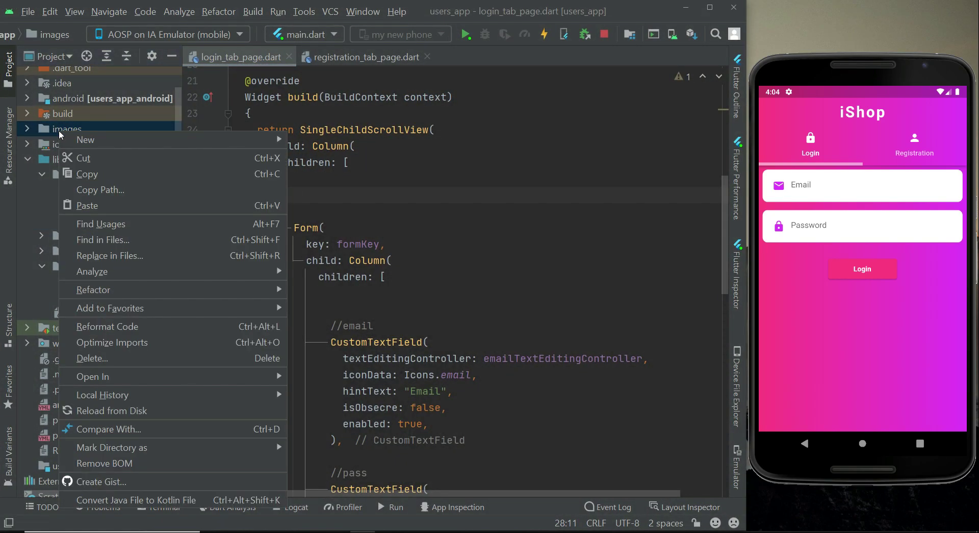
left_click(87, 206)
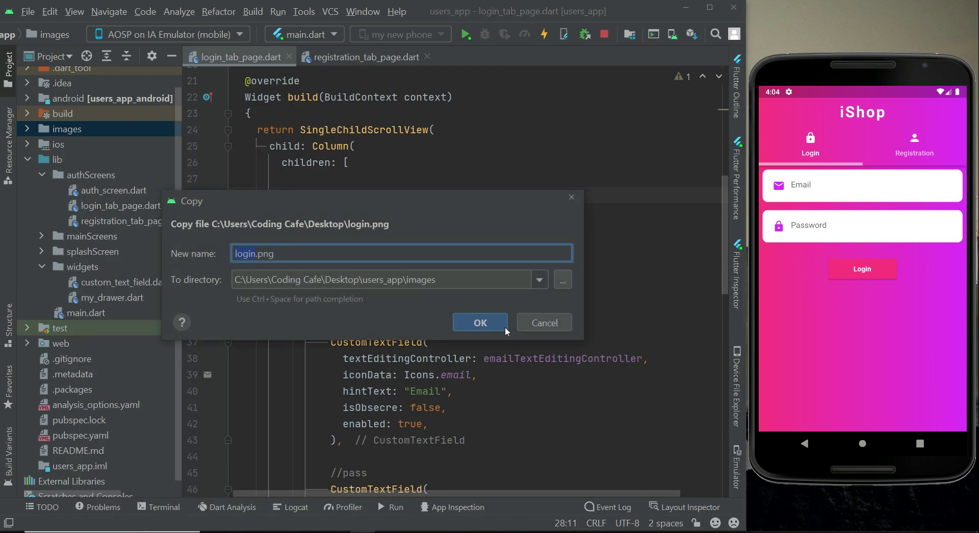
left_click(479, 323)
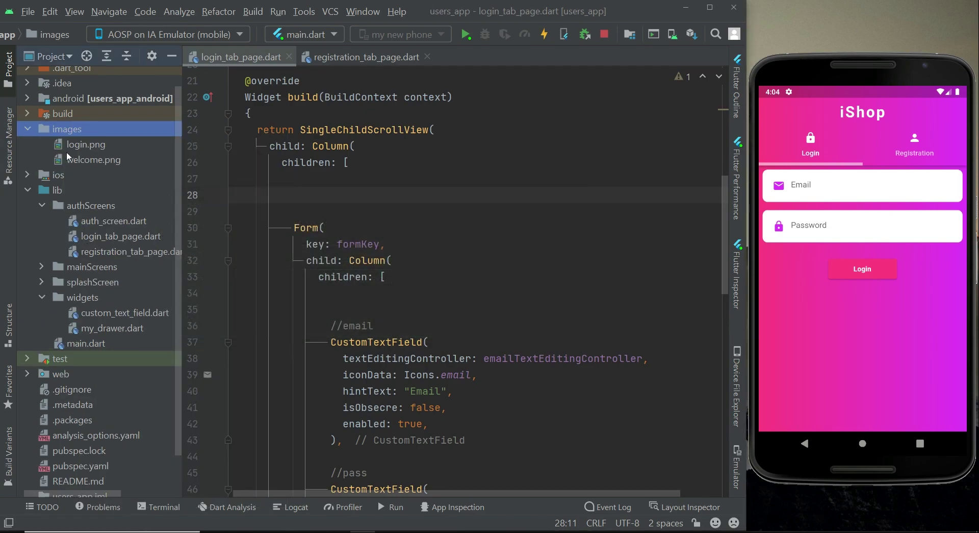
double_click(85, 144)
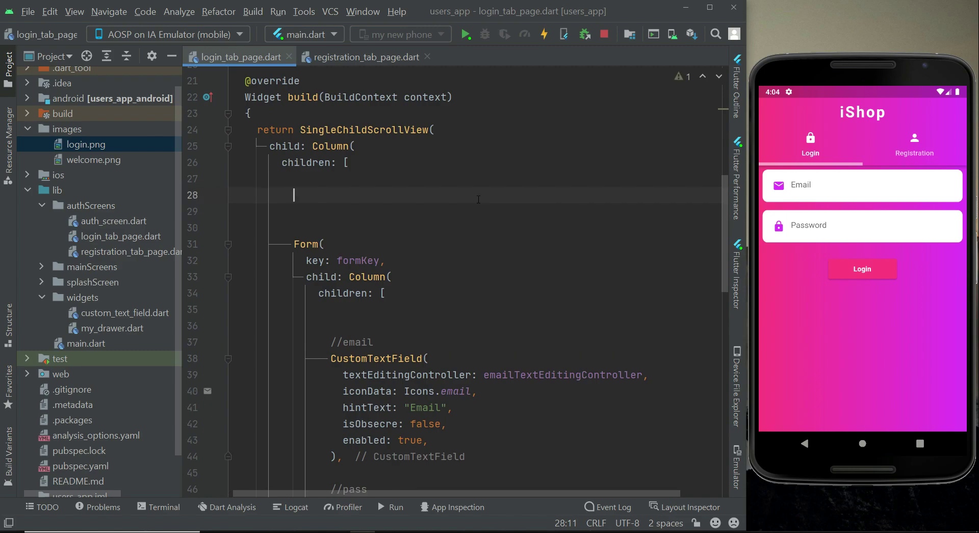
Add Image.asset("images/login.png") as the first child of the login column, above the form
type("Image.asset(")
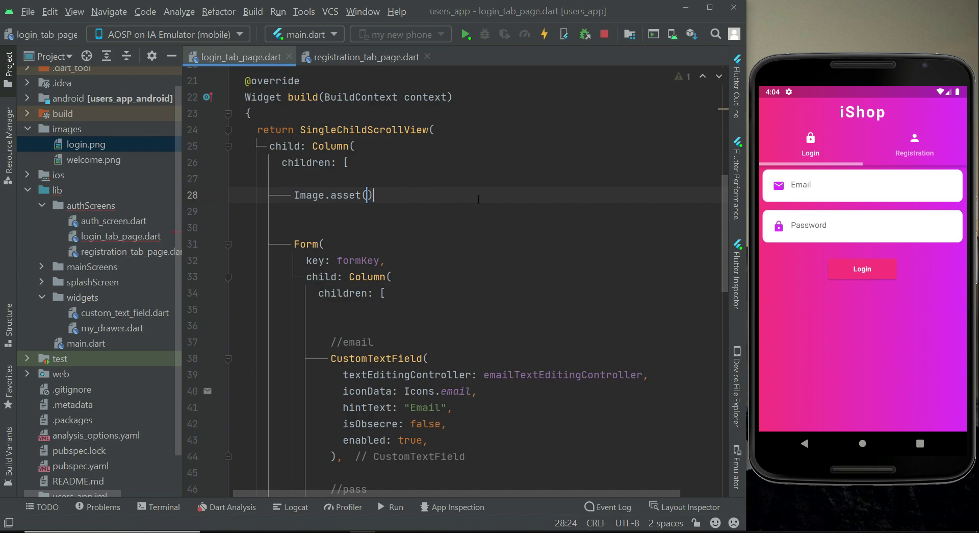
key("enter")
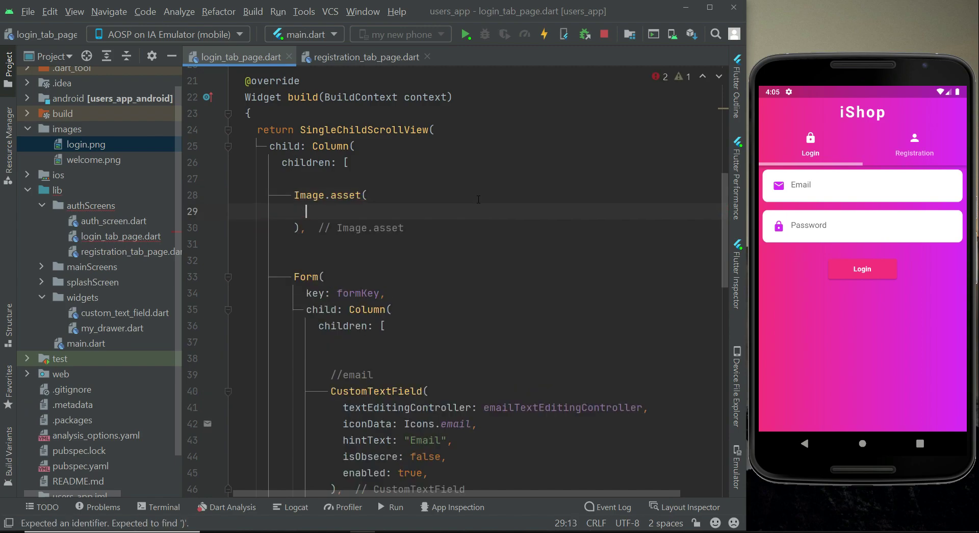
type("\"images\"")
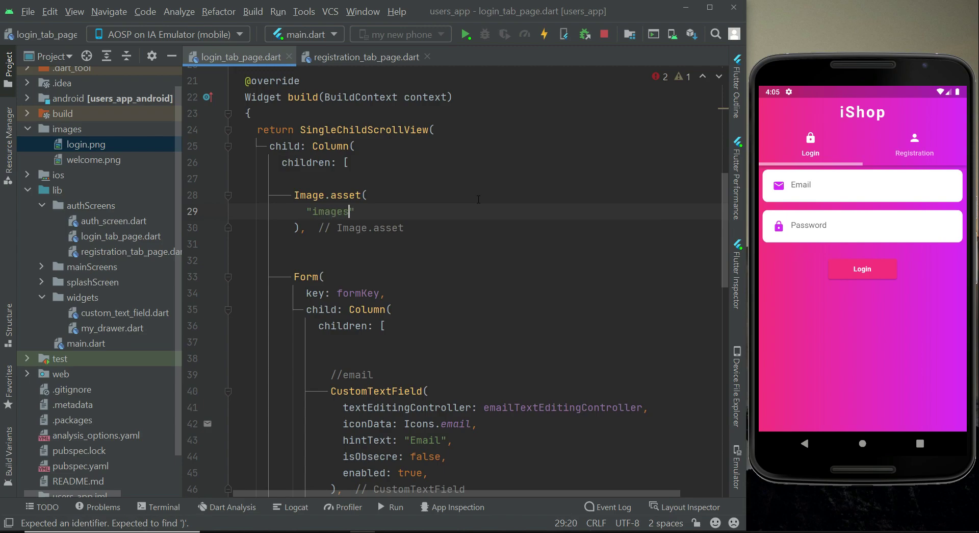
type("/login.png")
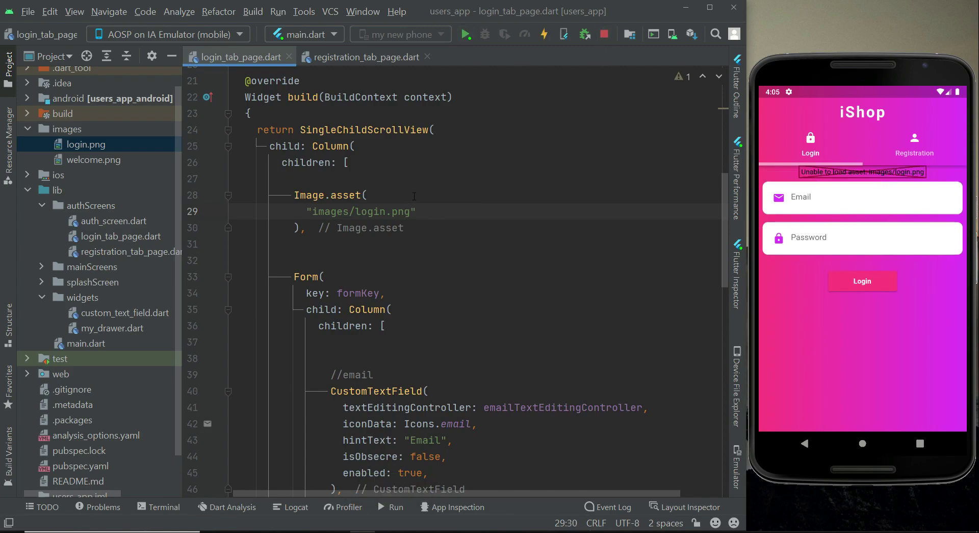
left_click(604, 34)
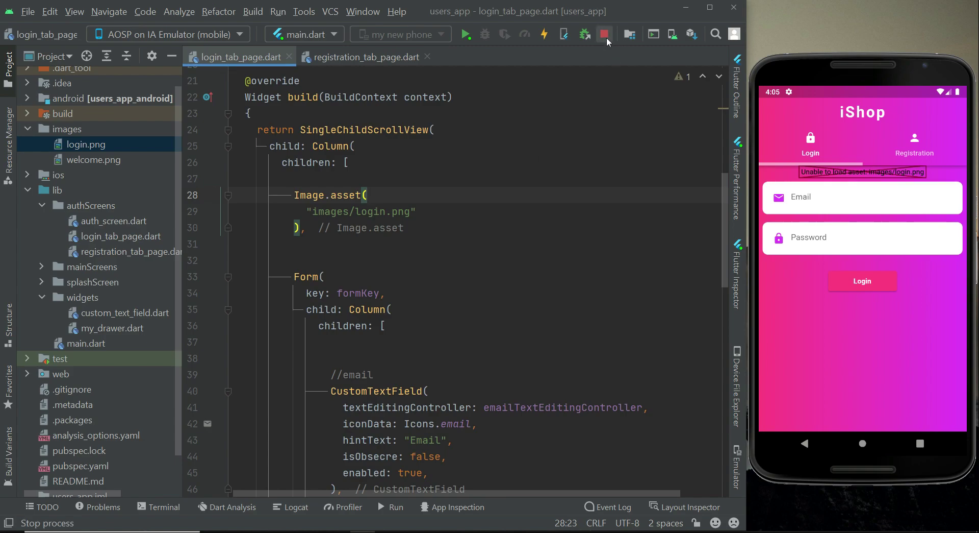
Stop and relaunch the app so the new login.png asset loads
left_click(604, 34)
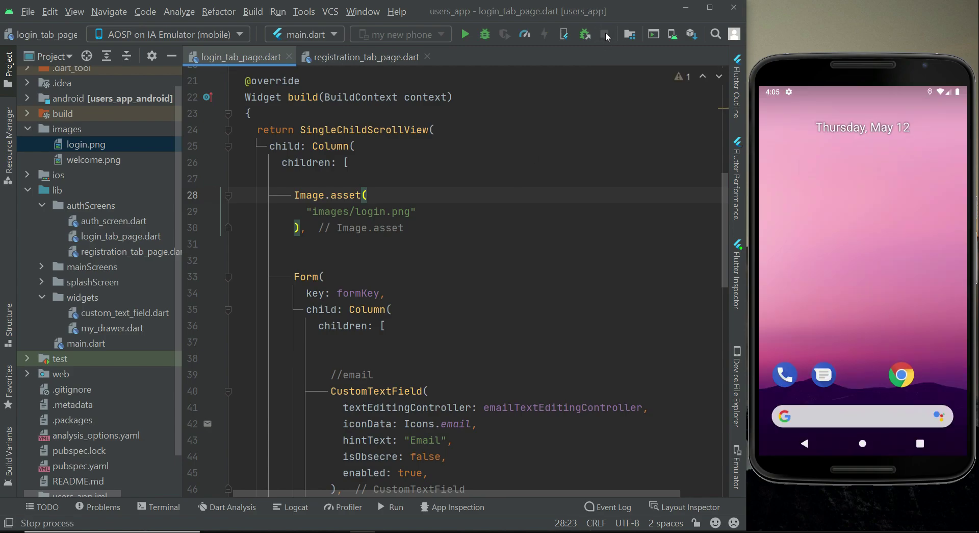
left_click(465, 35)
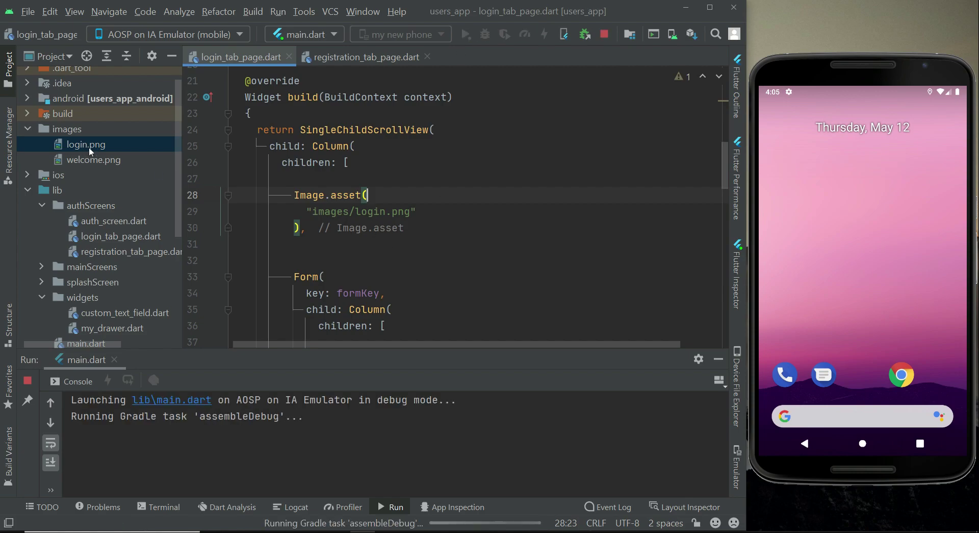
mouse_move(115, 164)
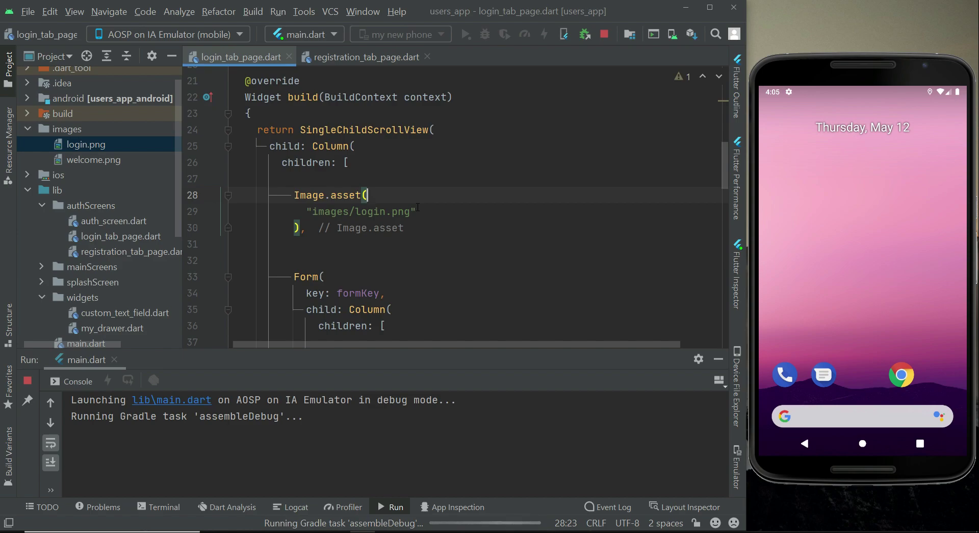
mouse_move(613, 213)
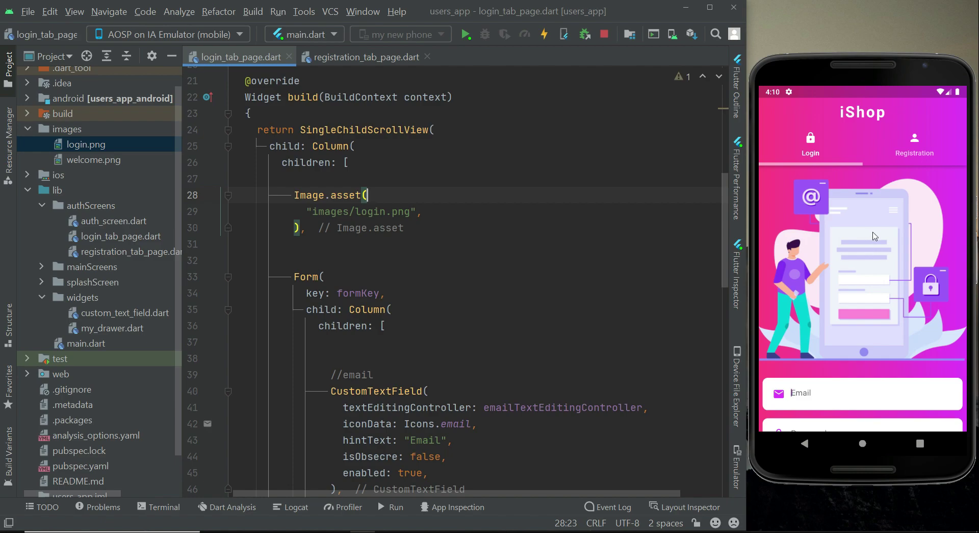
mouse_move(888, 269)
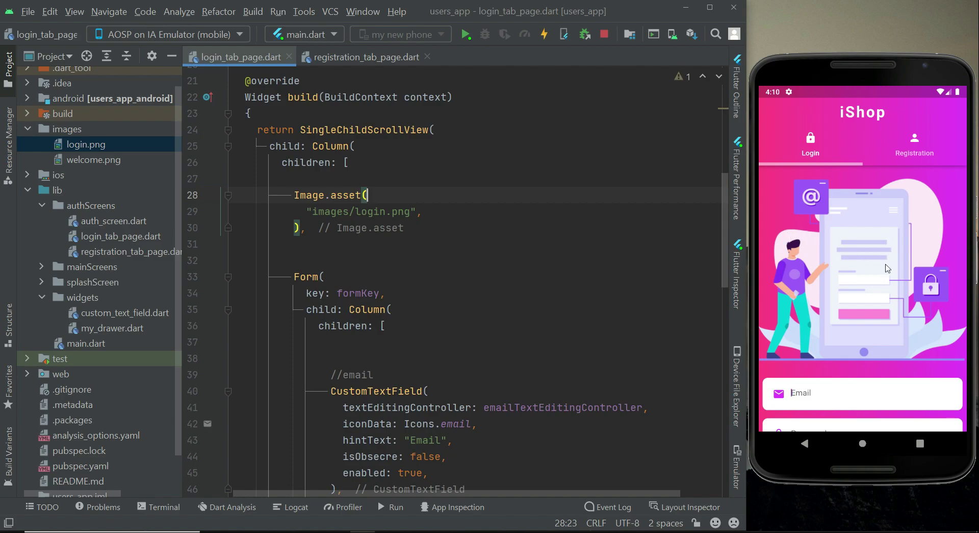
mouse_move(875, 311)
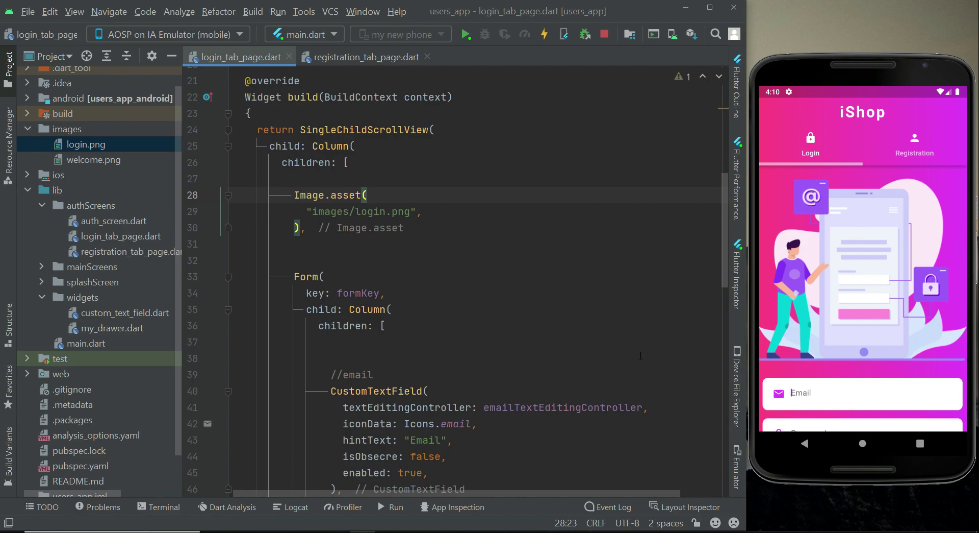
Try height: 200 on the login Image.asset, then clear the value and switch to the registration page code
type("height: 200,")
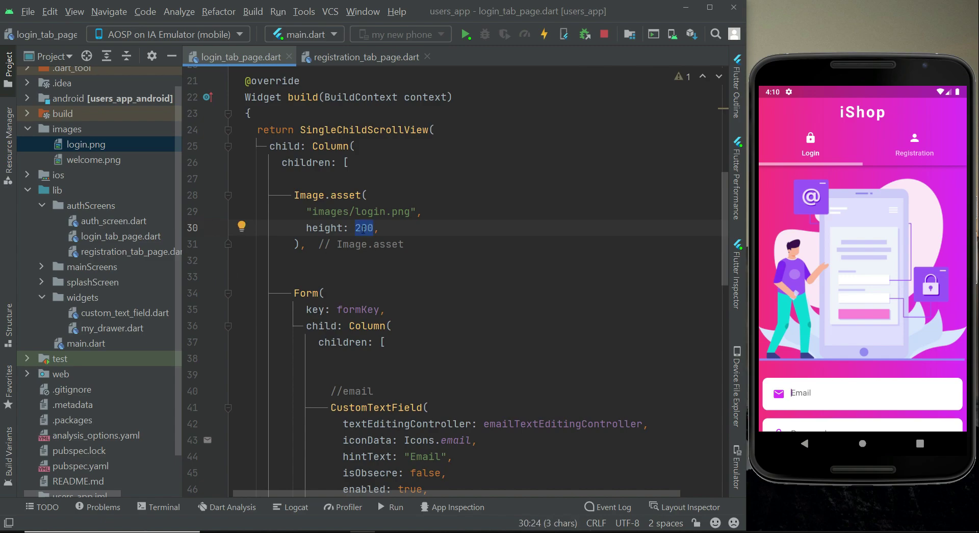
mouse_move(895, 244)
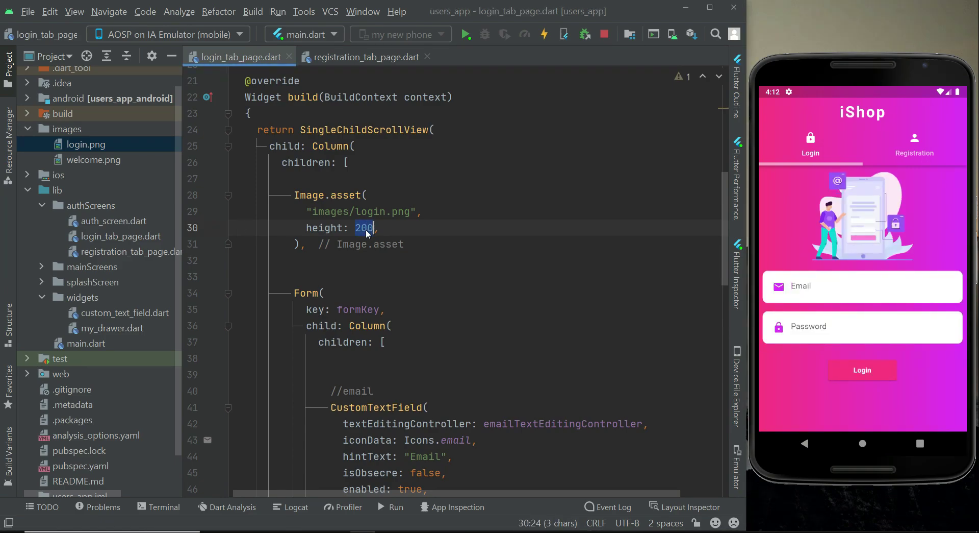
key("Delete")
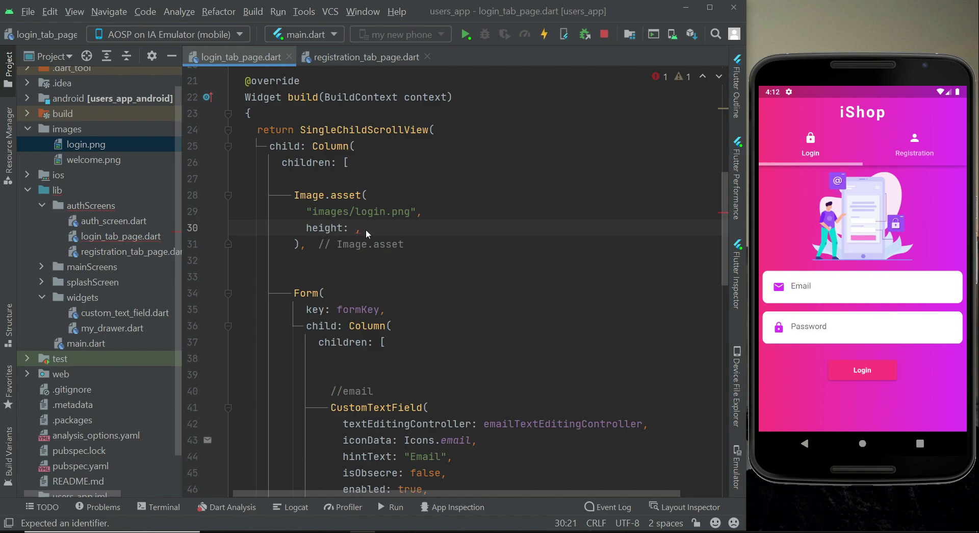
left_click(365, 58)
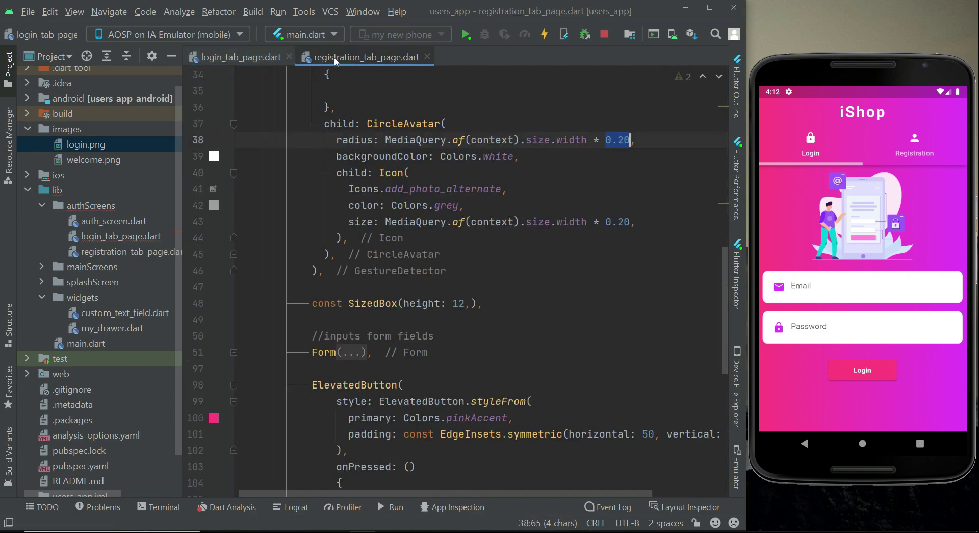
Restore the login illustration's height to 200 after inspecting the registration avatar's radius expression
left_click(447, 123)
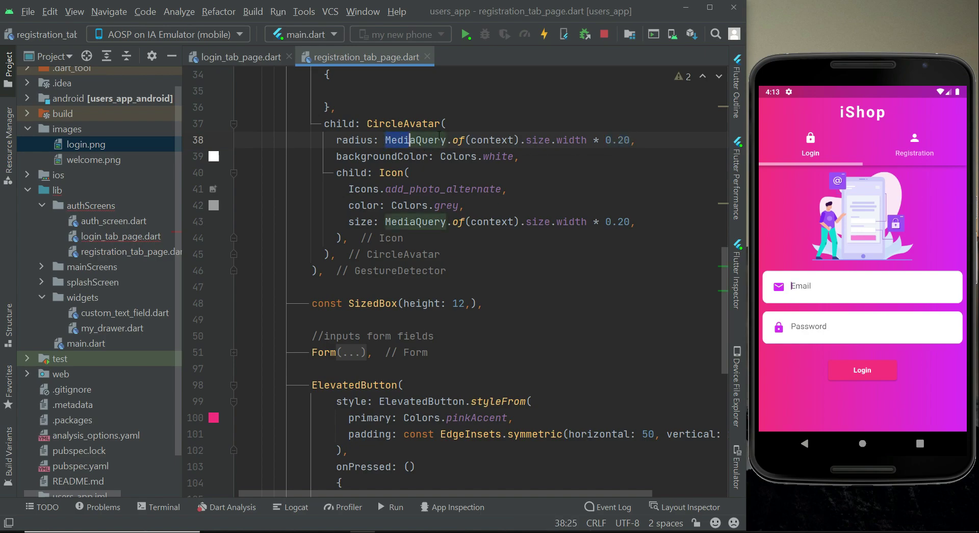
left_click(237, 57)
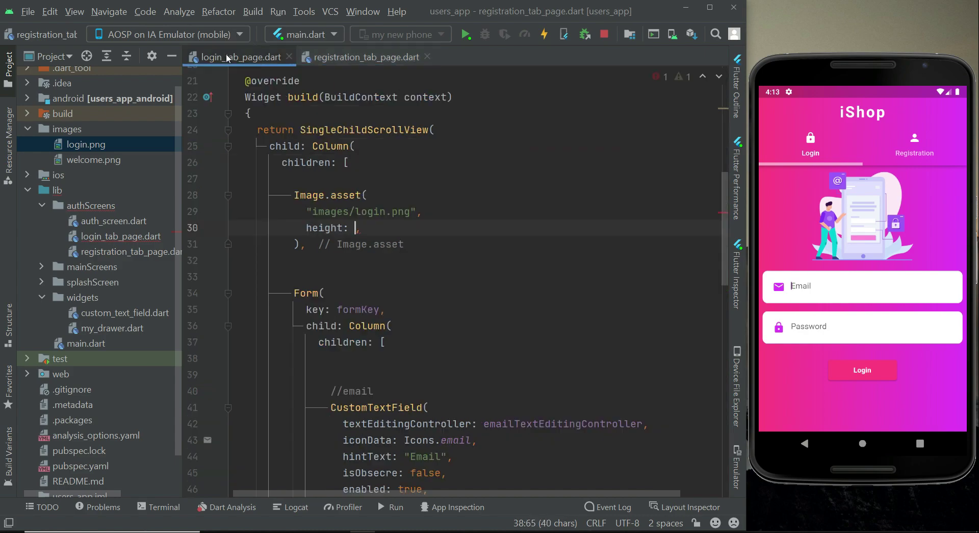
left_click(356, 228)
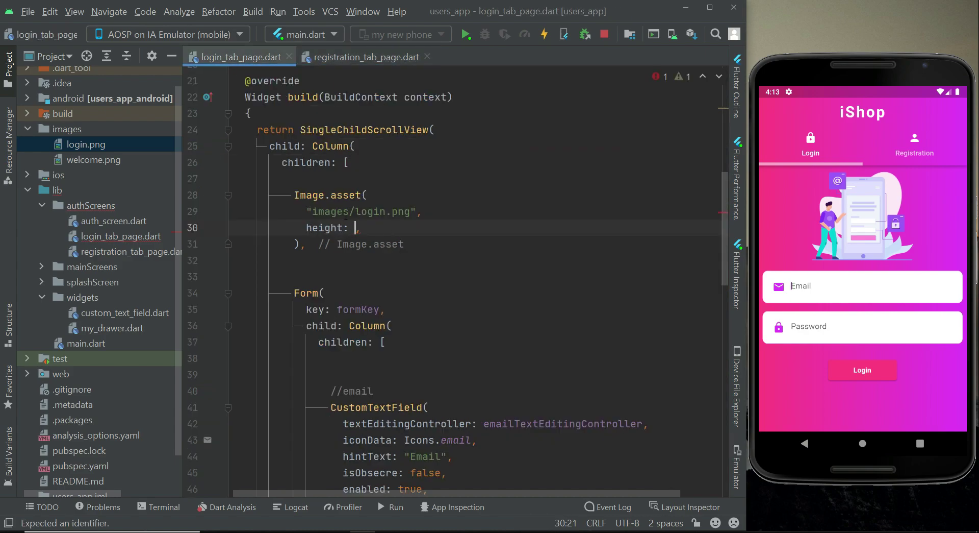
type("200")
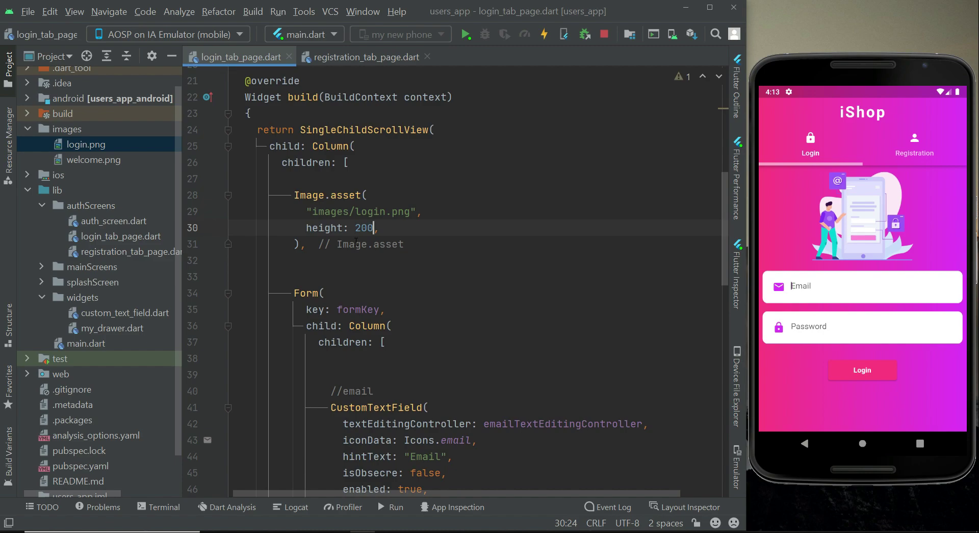
Copy the MediaQuery width-based sizing expression from registration_tab_page.dart and return to login_tab_page.dart
left_click(365, 57)
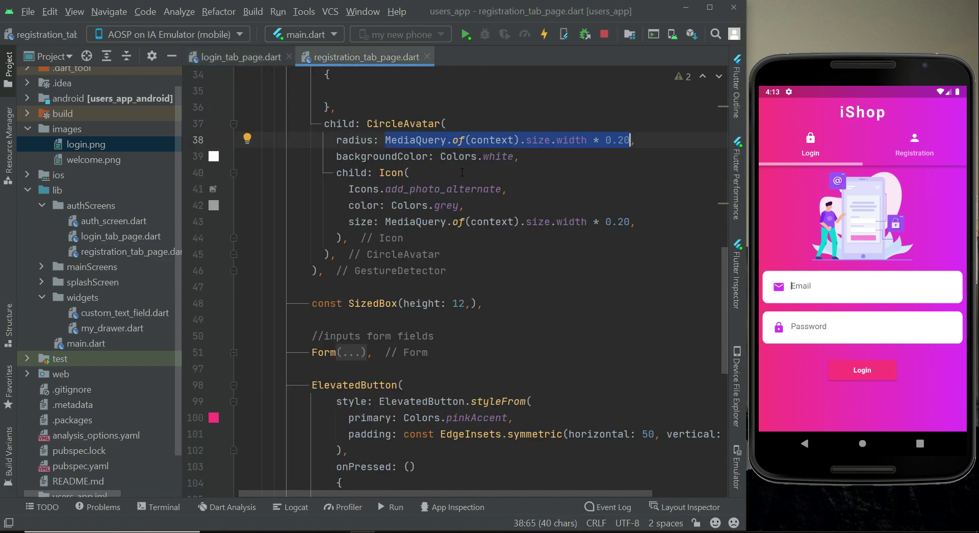
left_click(238, 57)
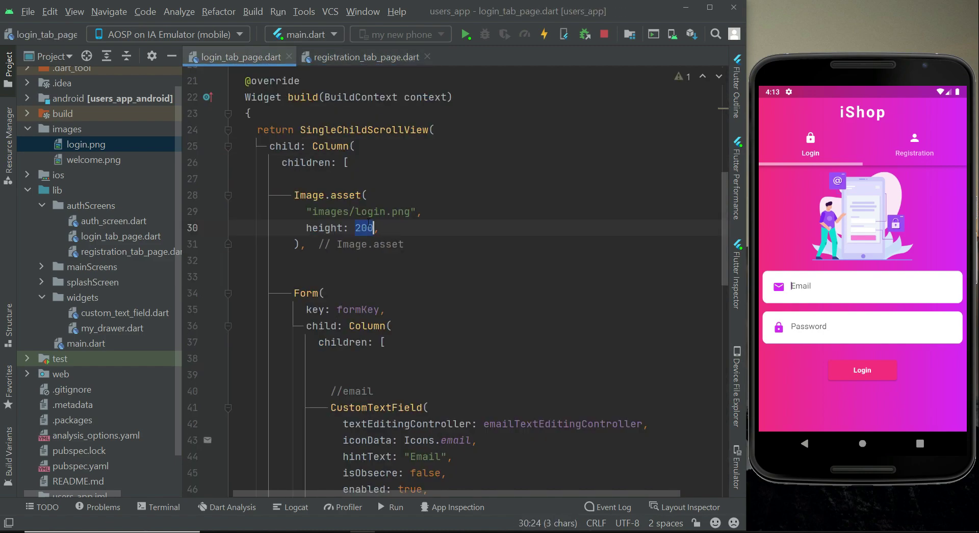
Set the illustration height to MediaQuery.of(context).size.height * 0.40 and hot reload
type("MediaQuery.of(context).size.width * 0.20")
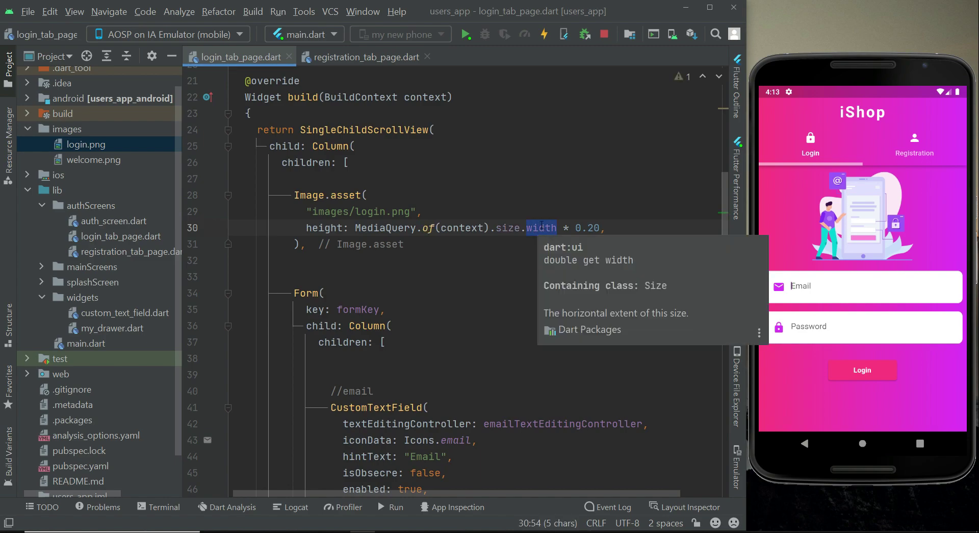
type("height")
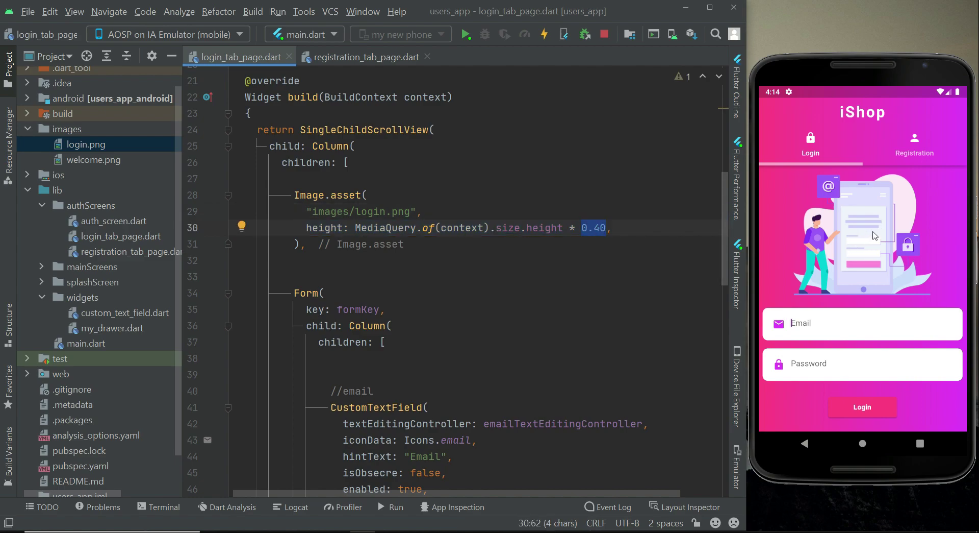
left_click(370, 195)
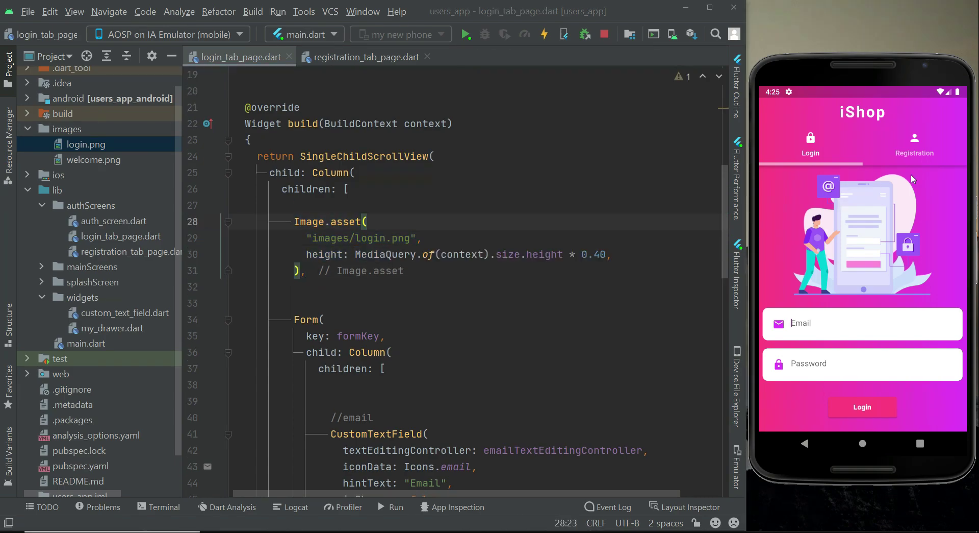
mouse_move(871, 230)
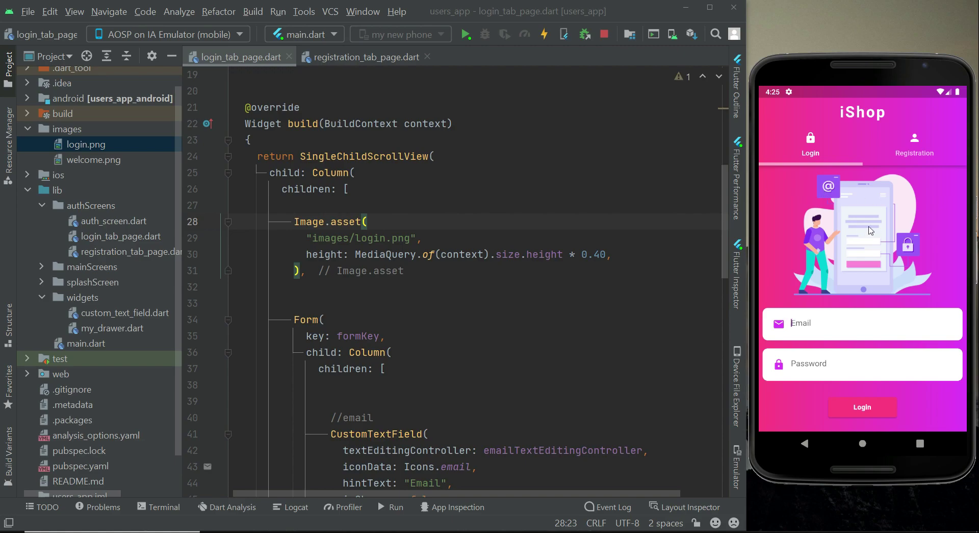
Wrap the Image.asset illustration in a Padding widget with 8.0 on all sides
left_click(295, 221)
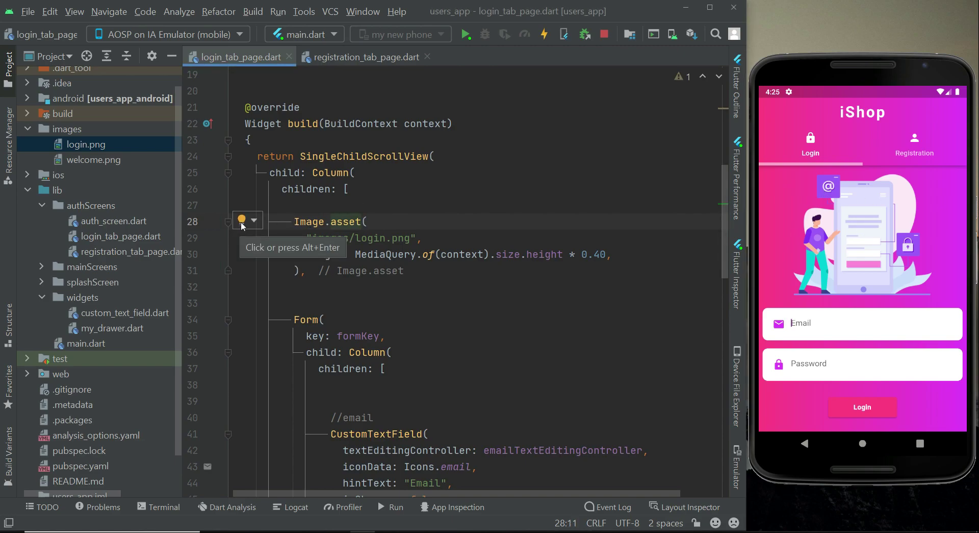
left_click(243, 221)
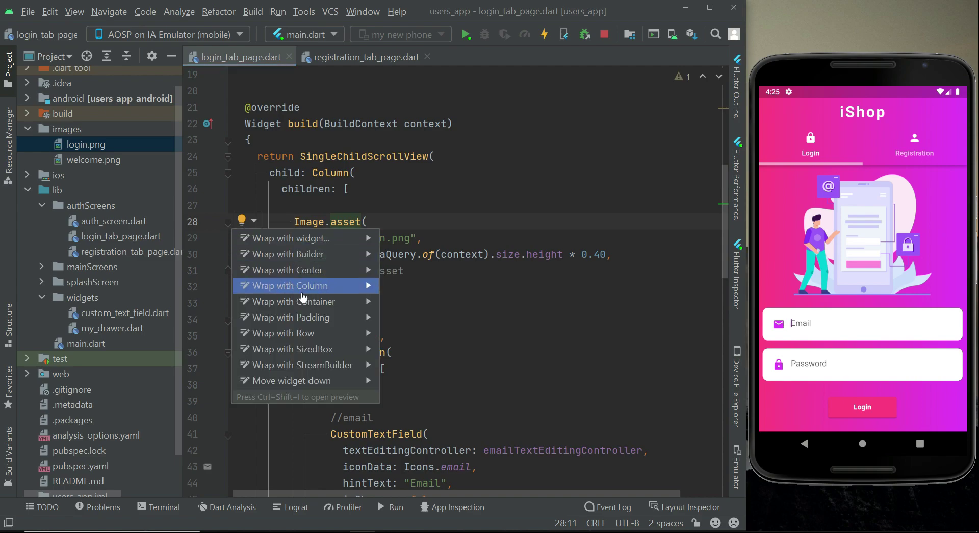
left_click(293, 316)
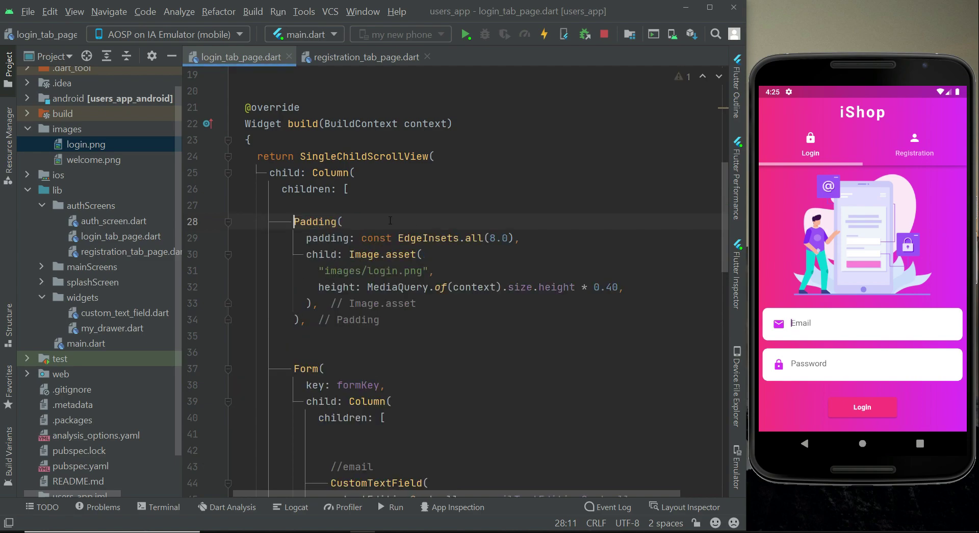
left_click(544, 34)
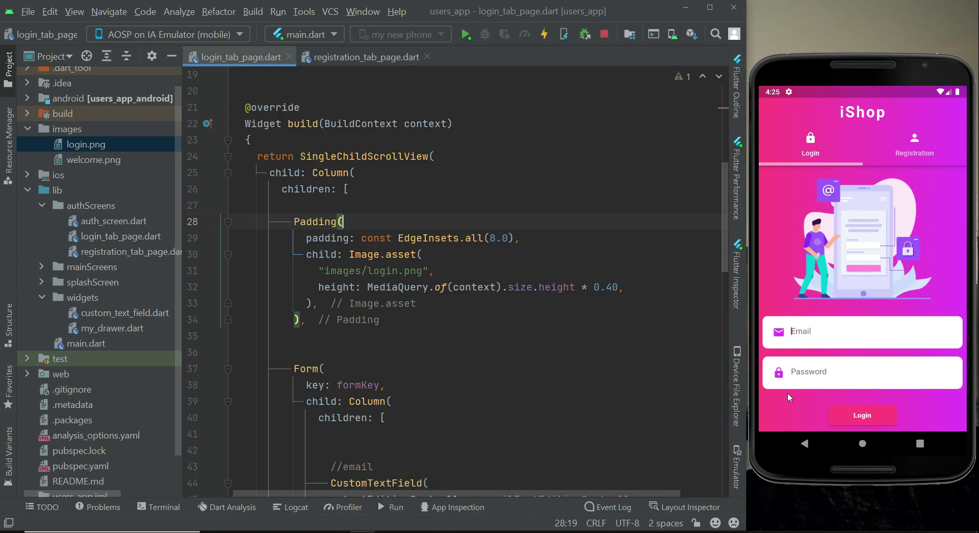
Review the rest of login_tab_page.dart, then show the Registration tab in the emulator
scroll("down", 3)
type("const SizedBox(height: 10,),")
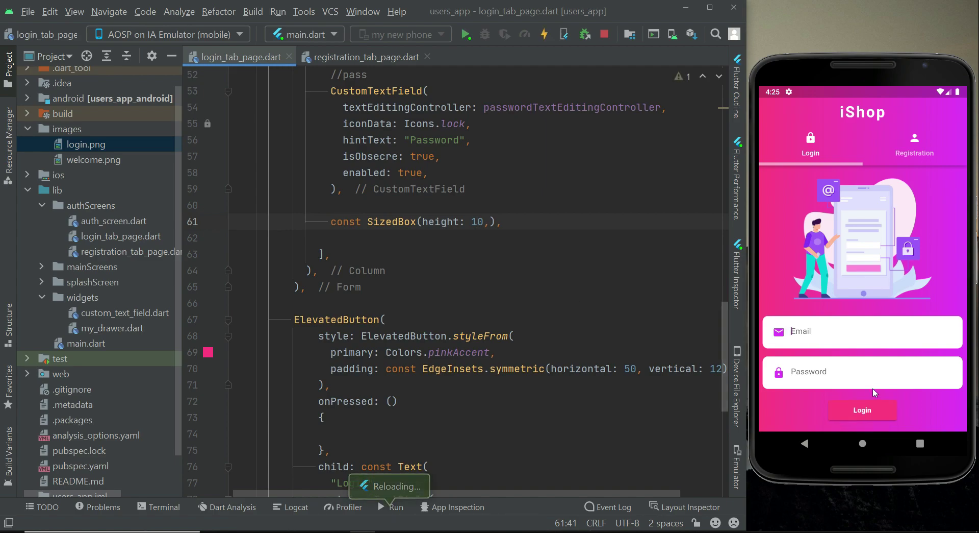
scroll("down", 3)
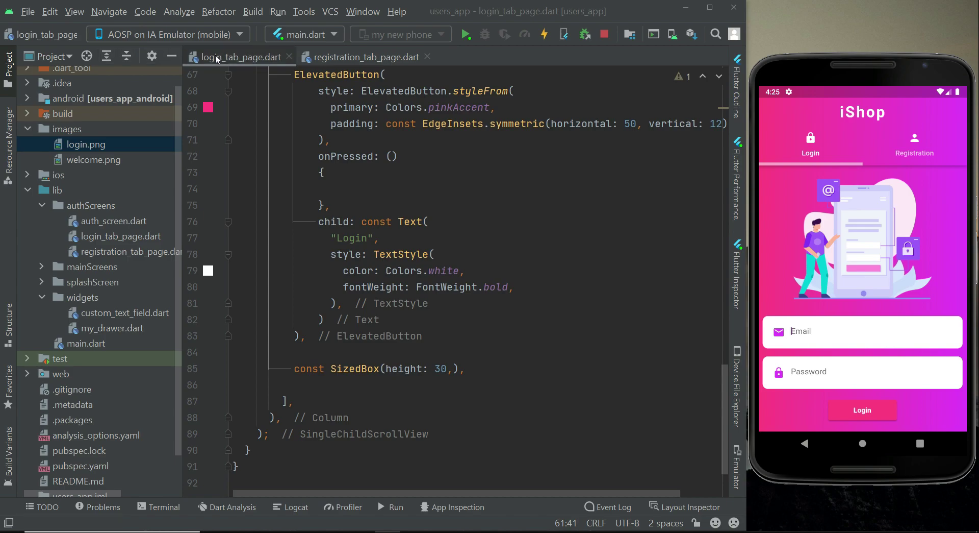
left_click(914, 144)
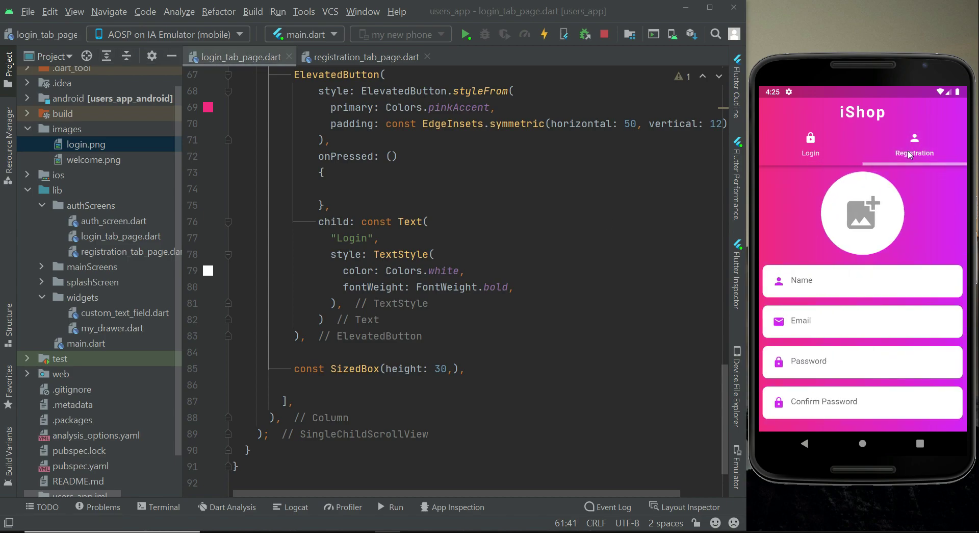